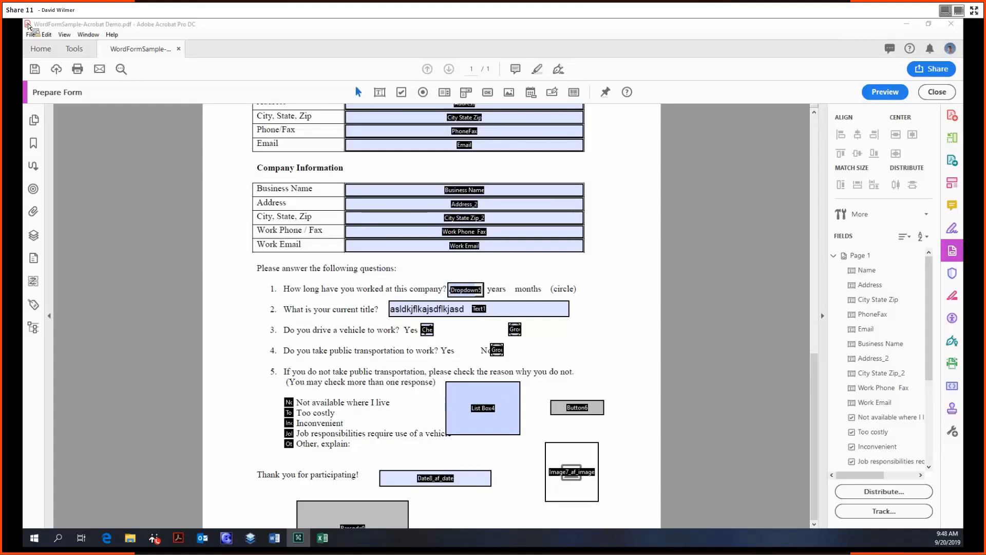
pyautogui.moveTo(261, 242)
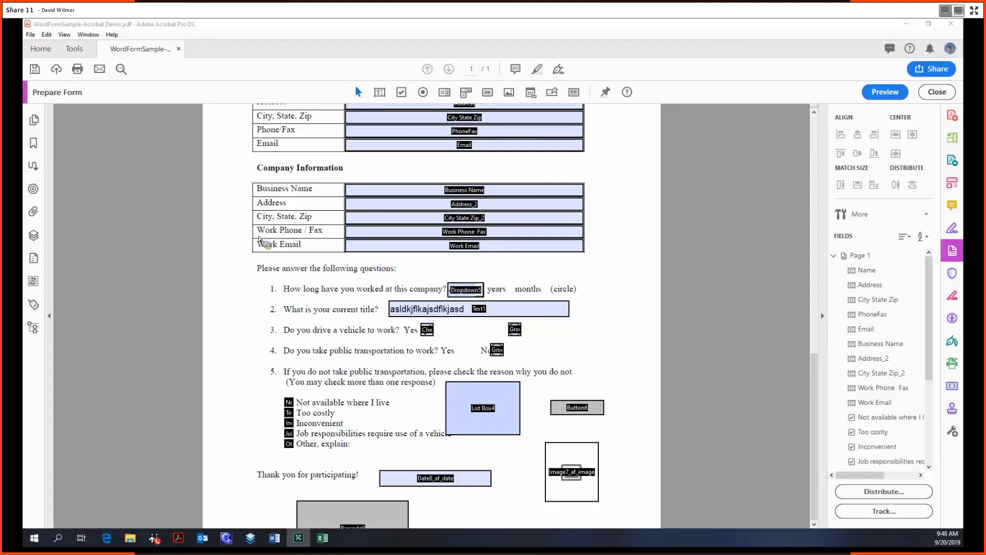
pyautogui.moveTo(186, 243)
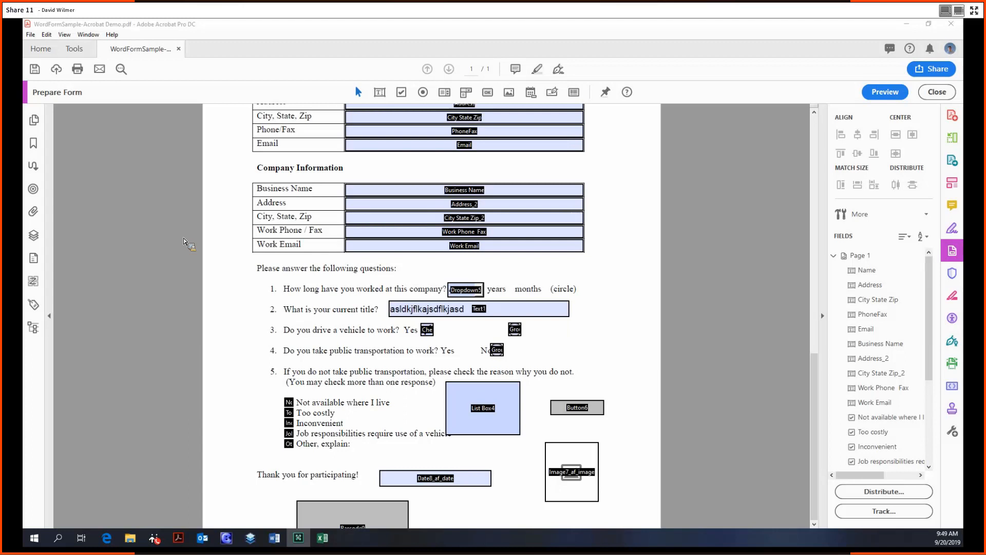
pyautogui.moveTo(729, 302)
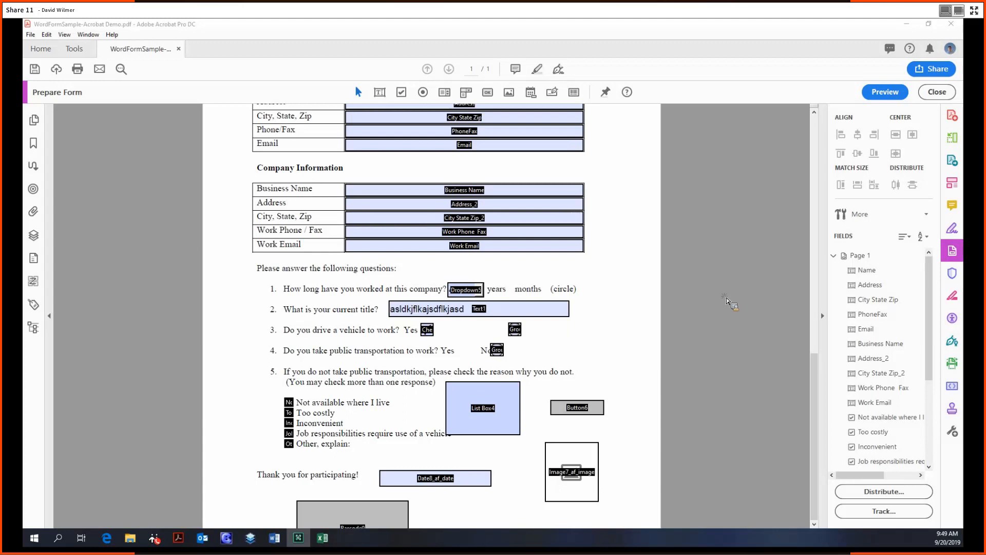
# Step: Preview the form as respondents will see it, then return to field editing
pyautogui.click(883, 91)
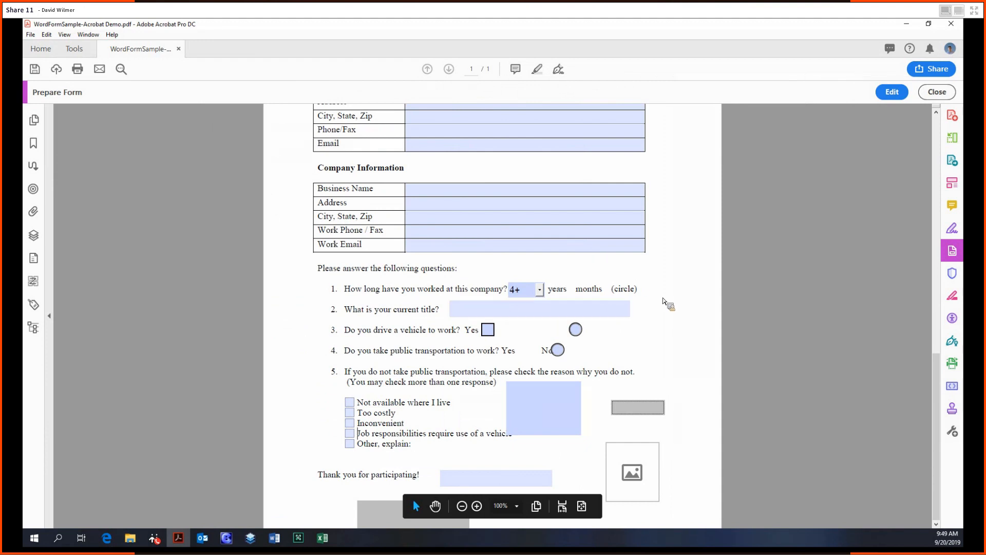
pyautogui.scroll(3)
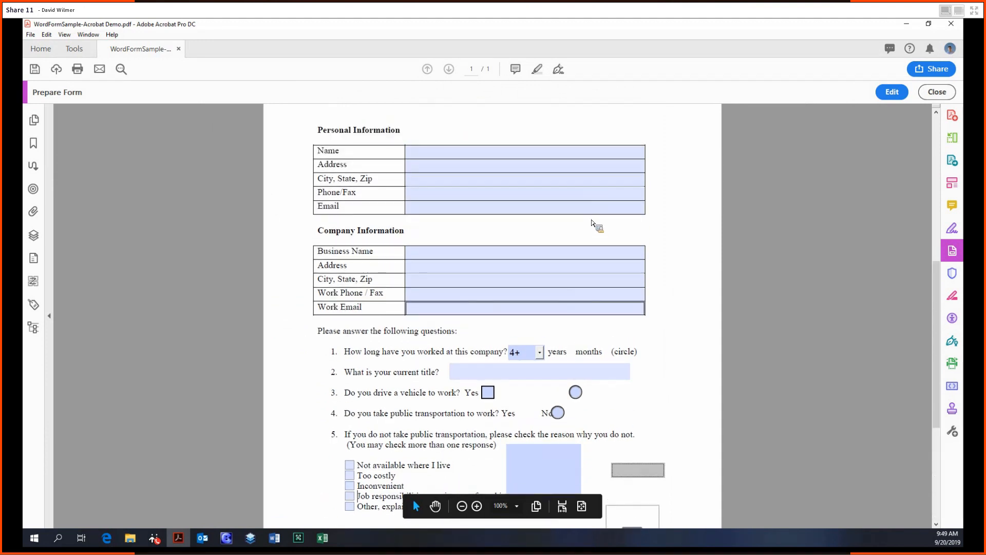
pyautogui.scroll(3)
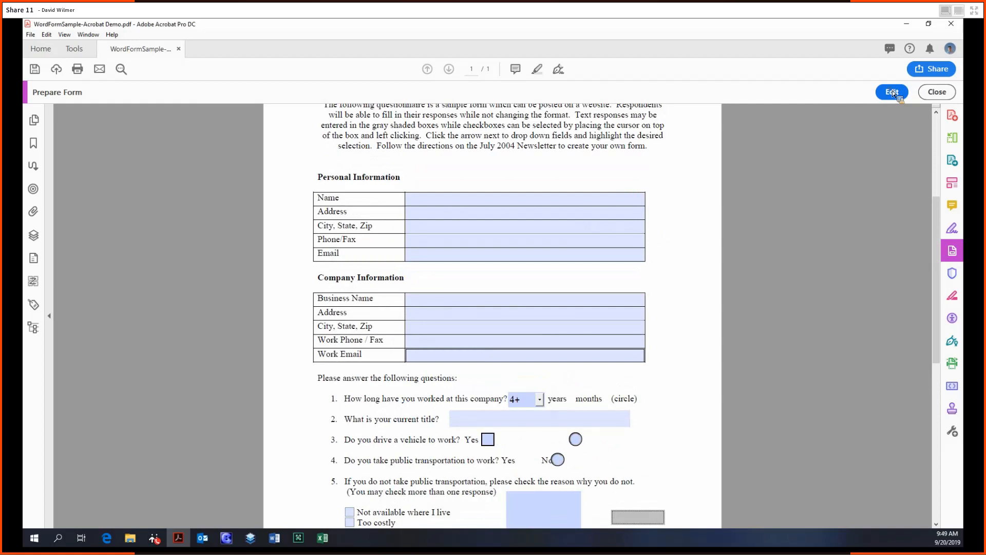
pyautogui.click(892, 92)
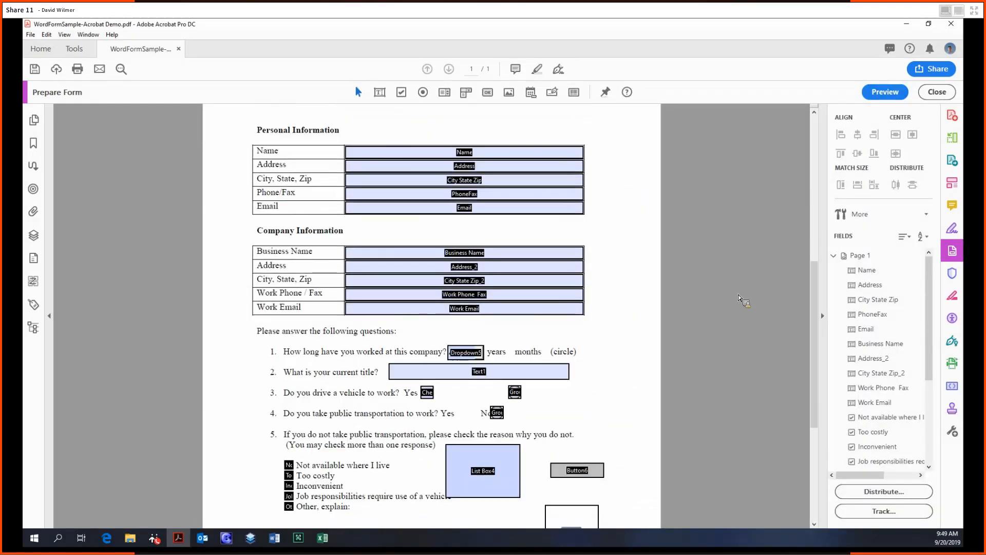
pyautogui.scroll(-3)
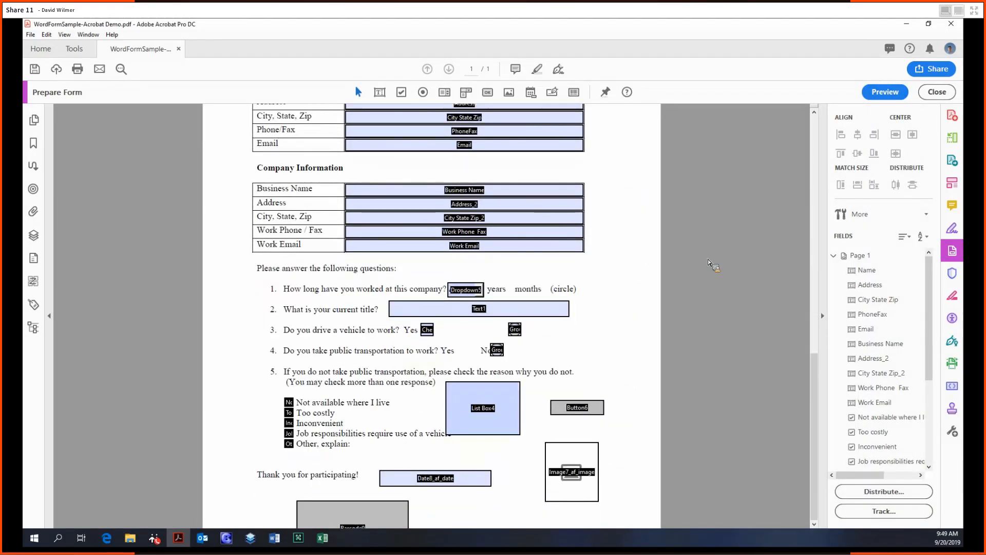
pyautogui.moveTo(736, 246)
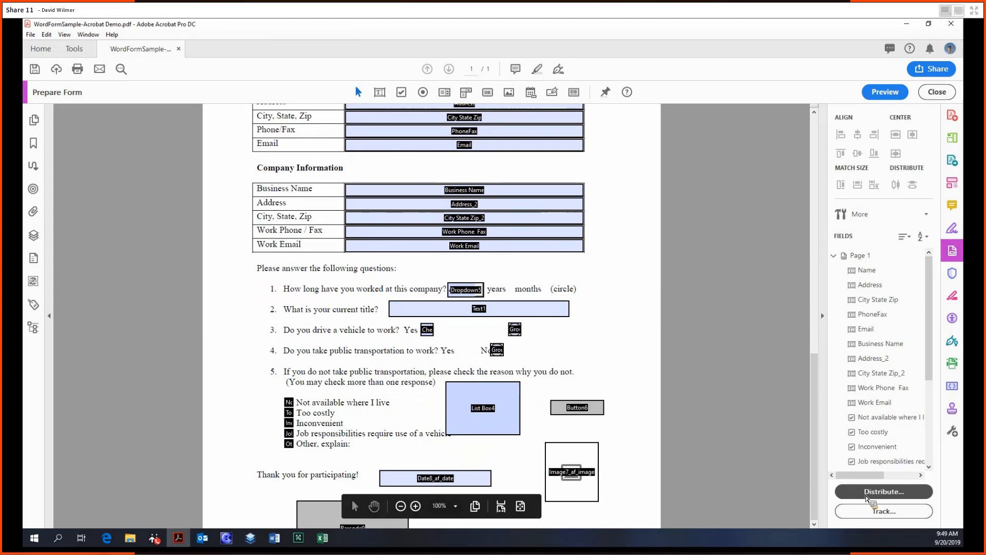
# Step: Start distributing, decline replacing the original file and append 'adf' to the file name
pyautogui.click(883, 491)
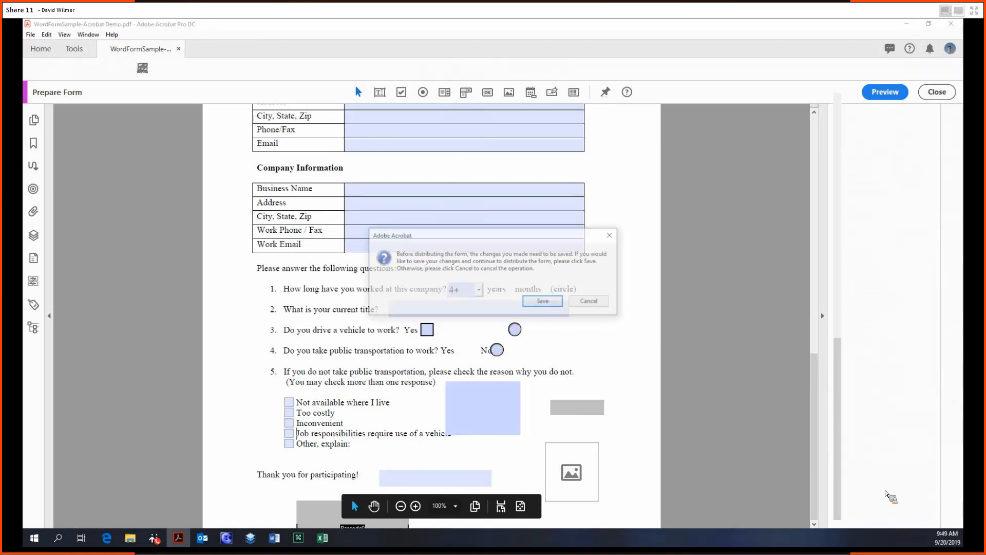
pyautogui.click(937, 91)
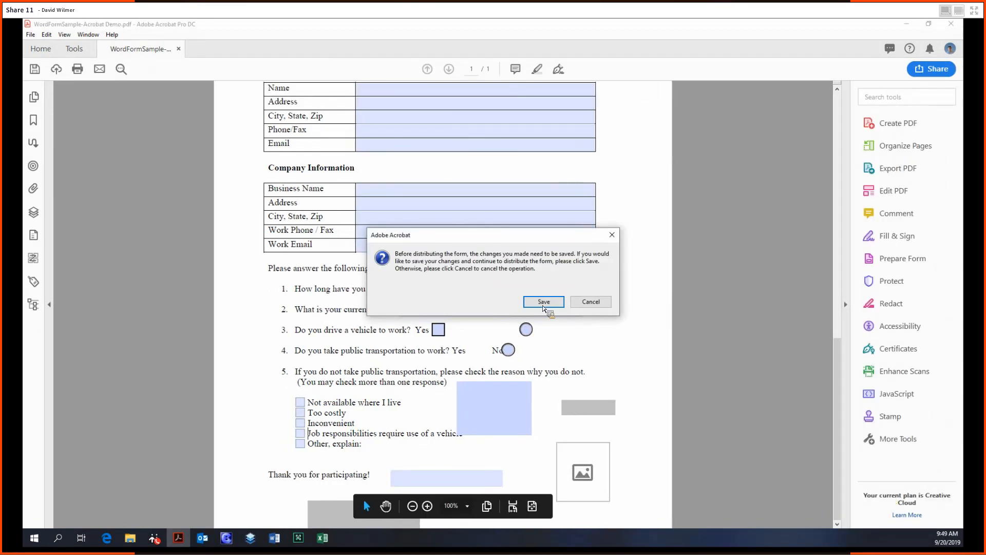
pyautogui.click(542, 301)
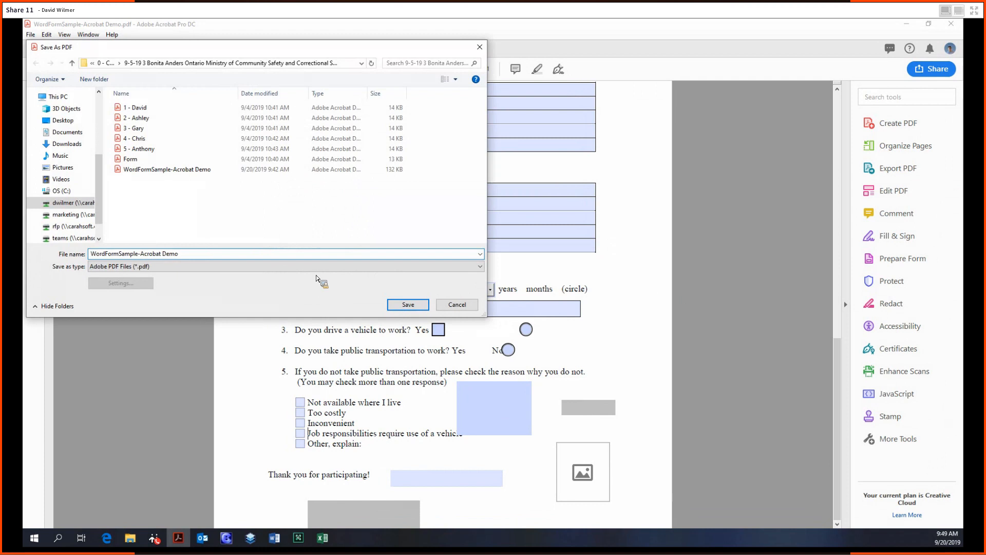
pyautogui.click(407, 304)
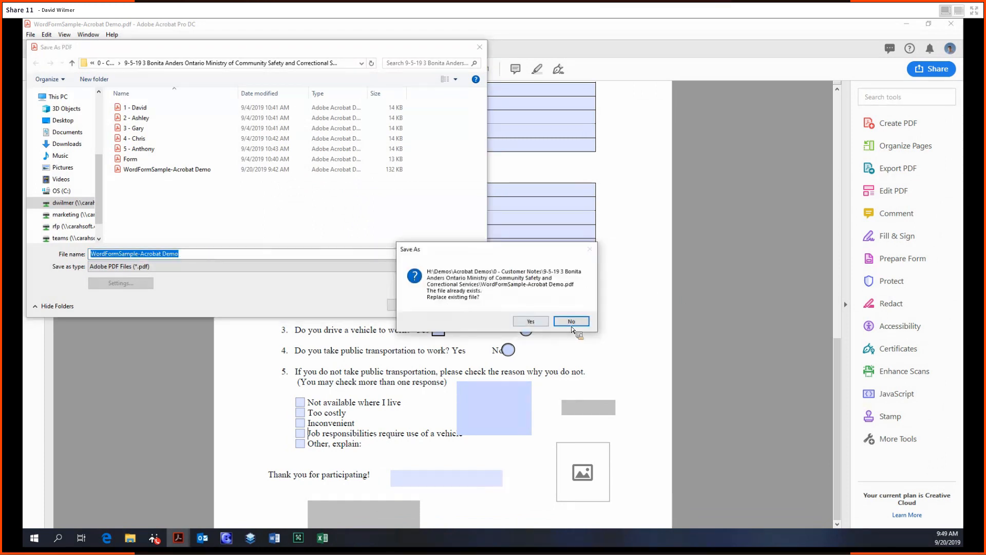
pyautogui.click(570, 321)
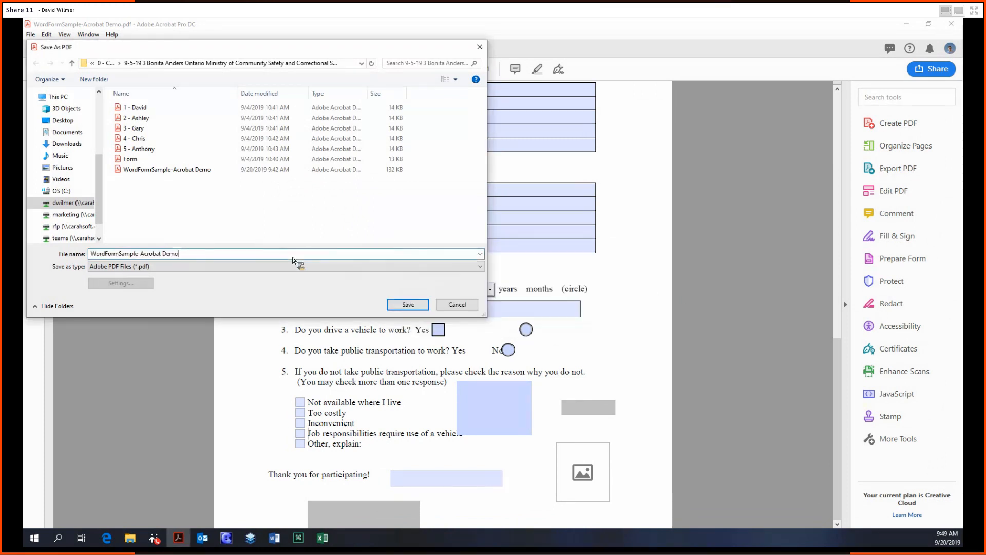
pyautogui.write('adf')
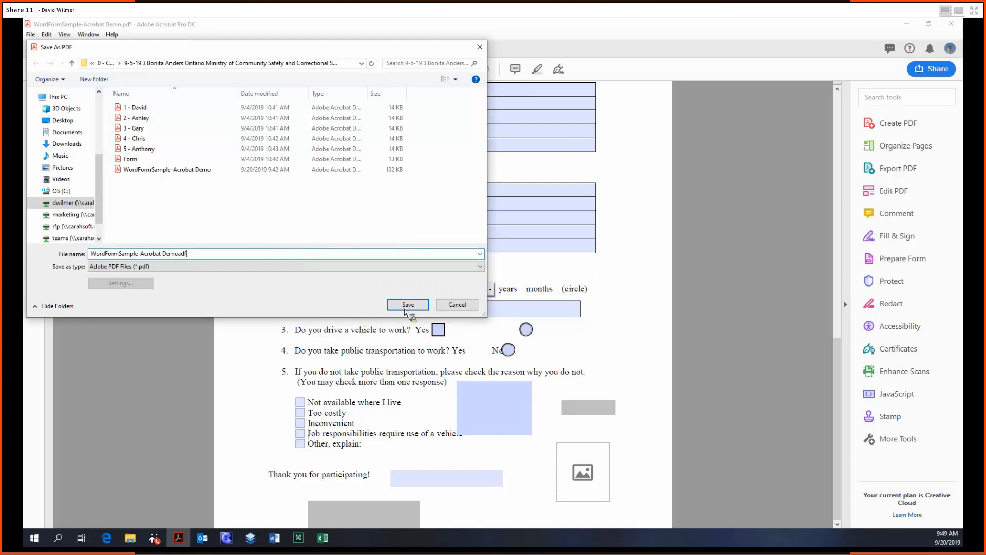
# Step: Save the form as WordFormSample-Acrobat Demoadf and keep Email as the distribution method
pyautogui.click(407, 304)
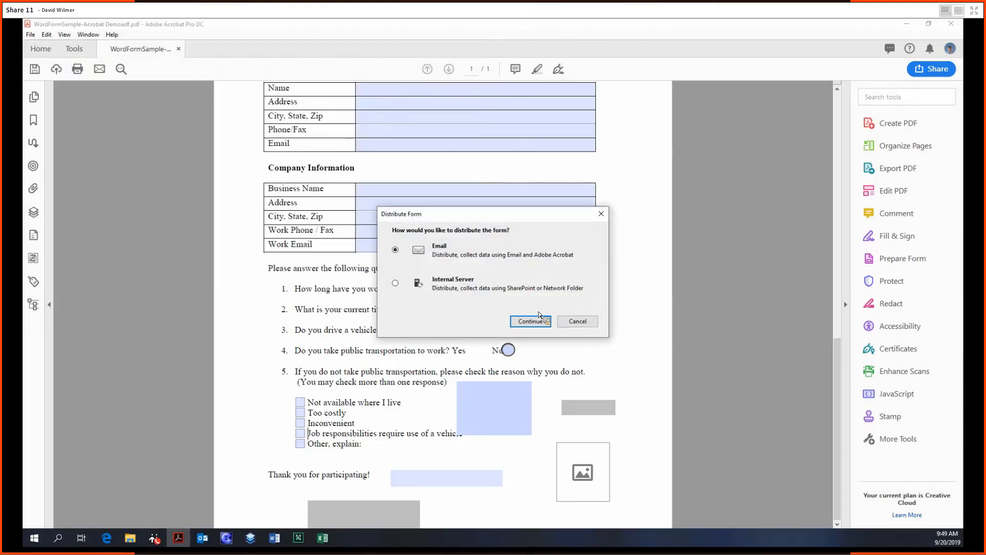
pyautogui.moveTo(391, 212)
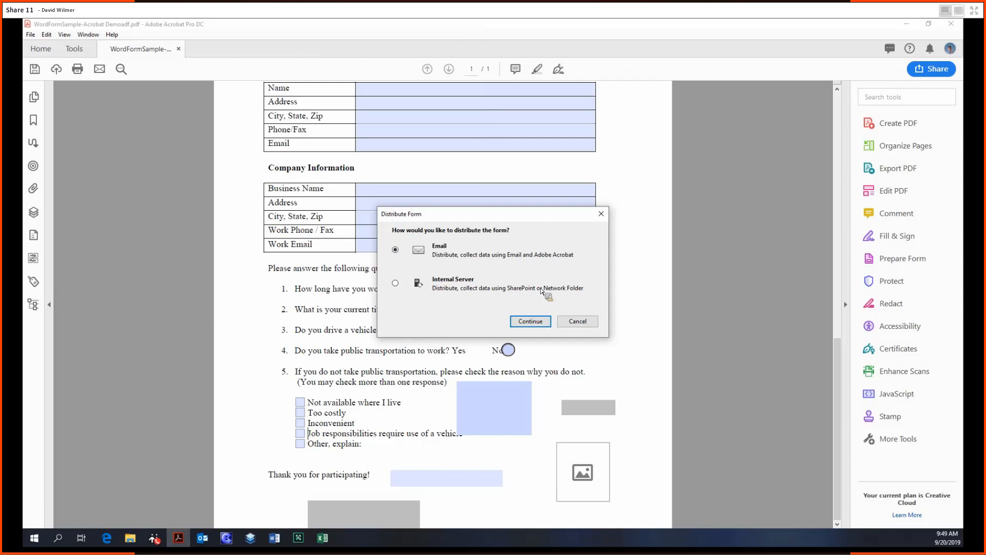
pyautogui.moveTo(501, 297)
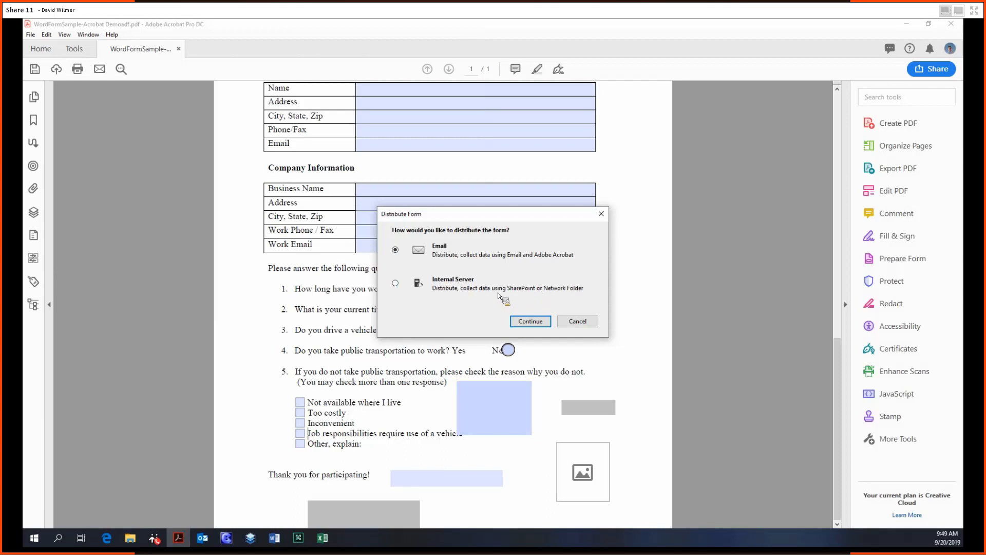
pyautogui.moveTo(546, 296)
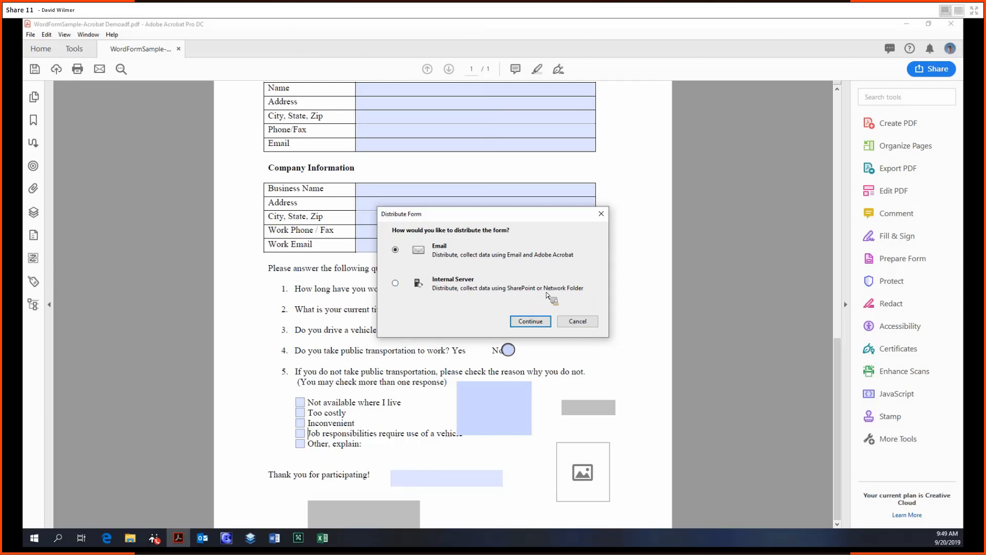
pyautogui.moveTo(444, 287)
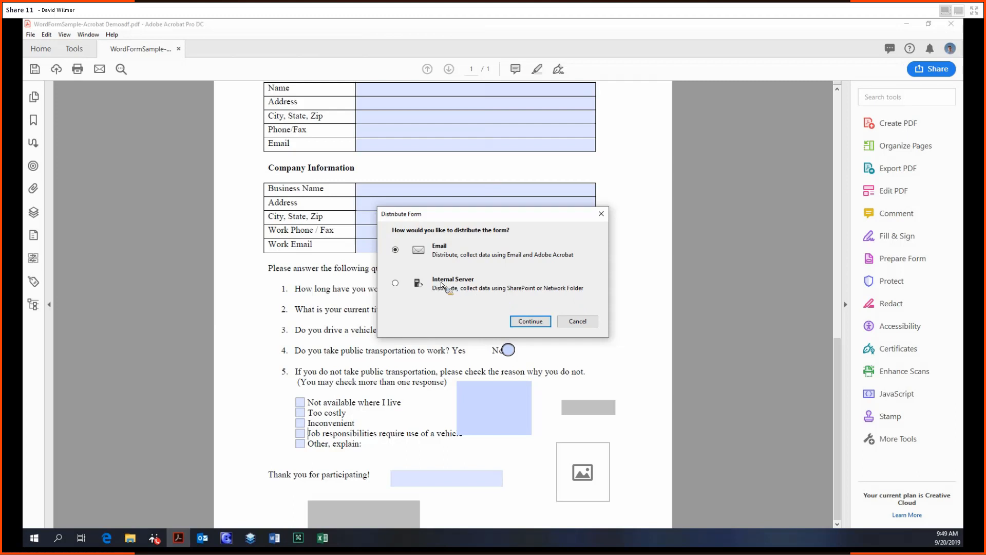
pyautogui.click(395, 284)
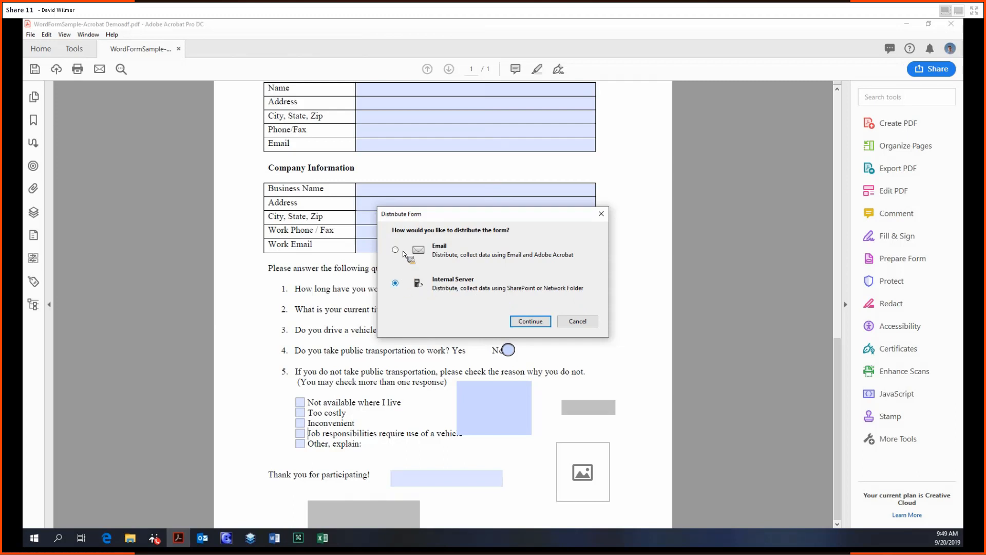
pyautogui.click(395, 250)
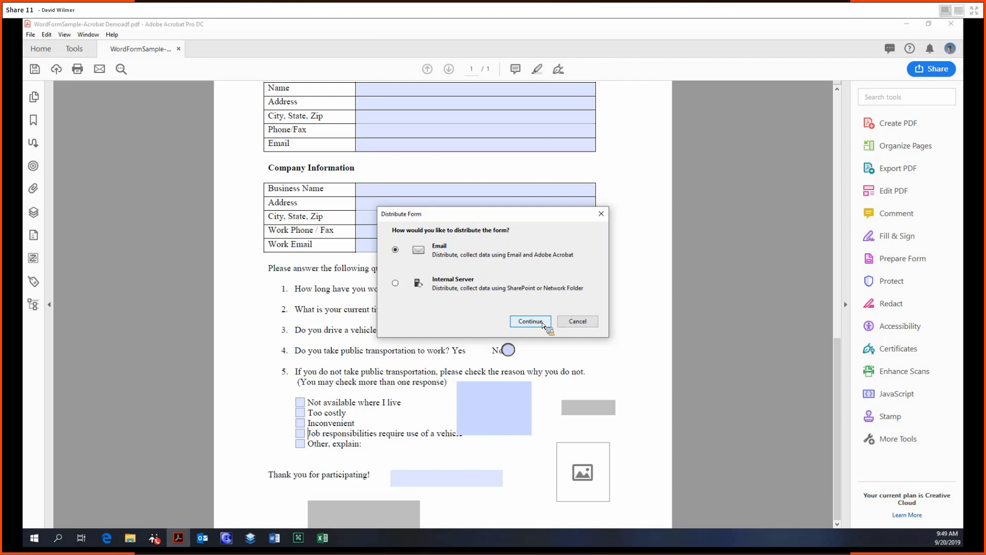
# Step: Continue with email distribution via Adobe Acrobat to the prefilled invitation email
pyautogui.click(528, 321)
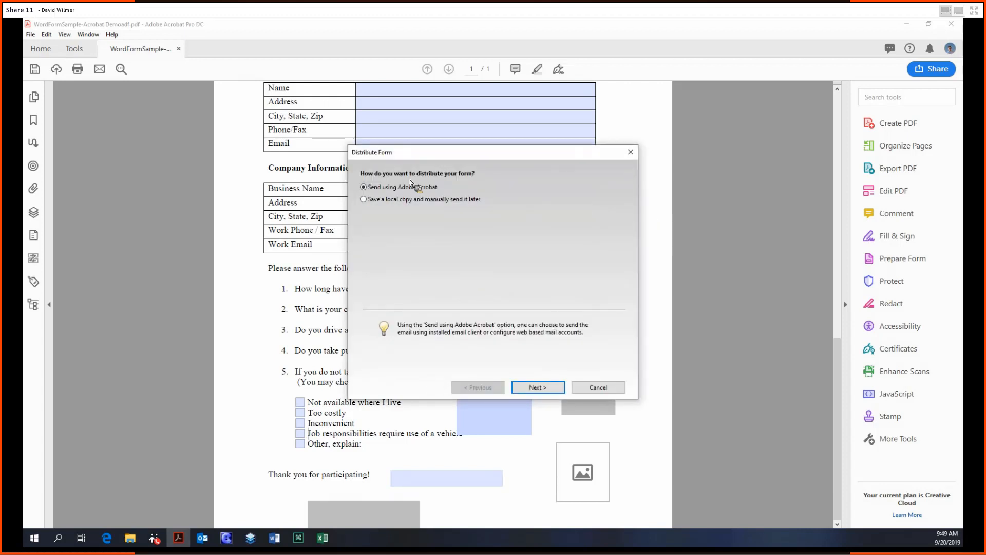
pyautogui.moveTo(519, 367)
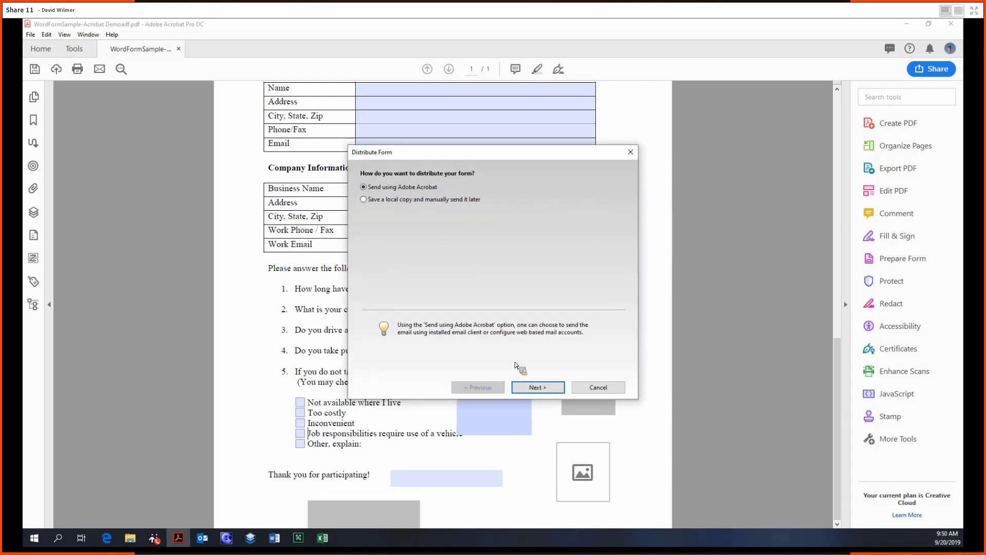
pyautogui.click(536, 387)
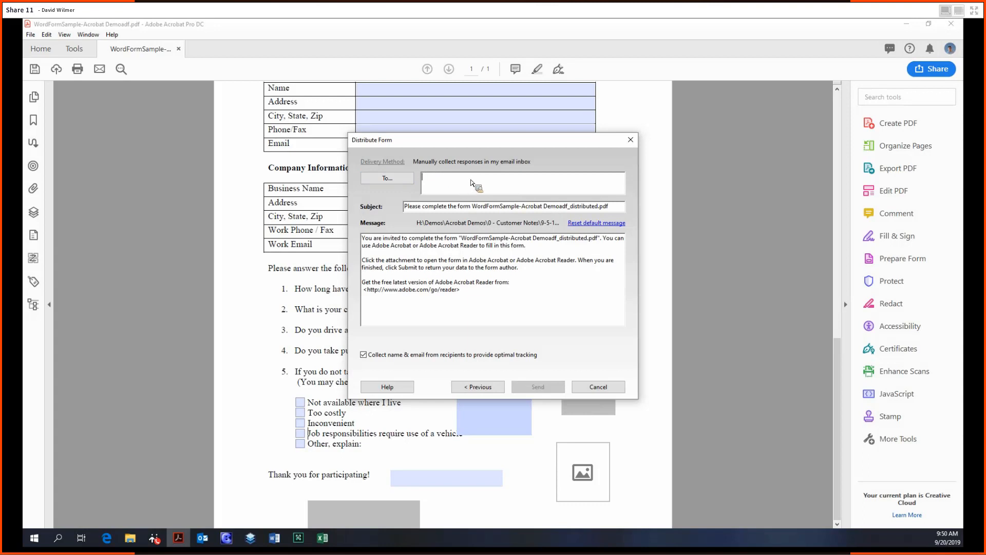
pyautogui.moveTo(400, 234)
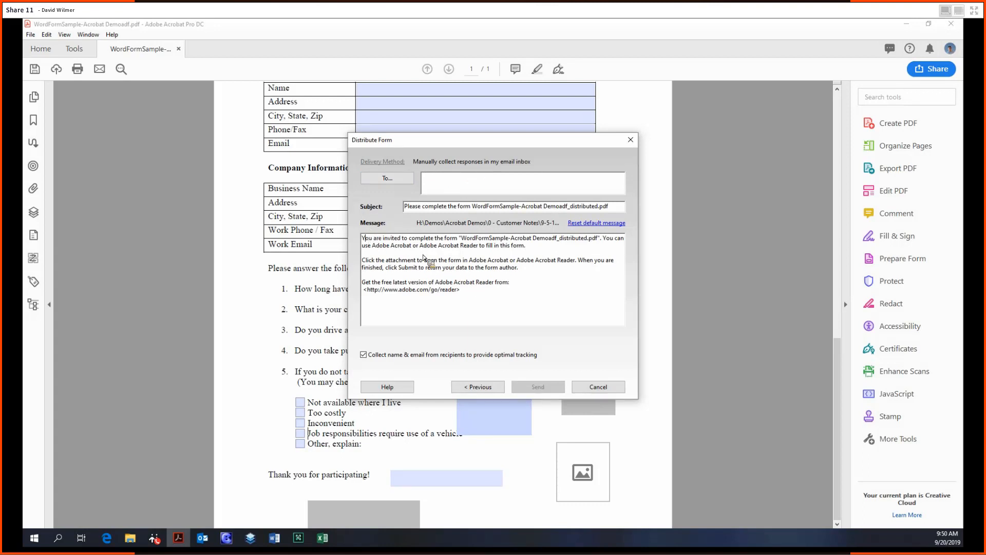
pyautogui.moveTo(496, 223)
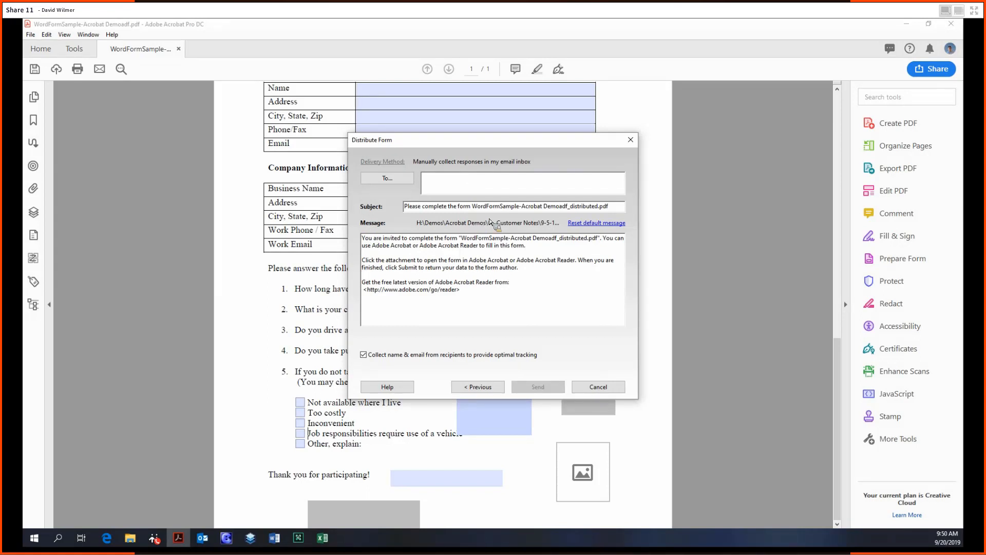
pyautogui.moveTo(515, 291)
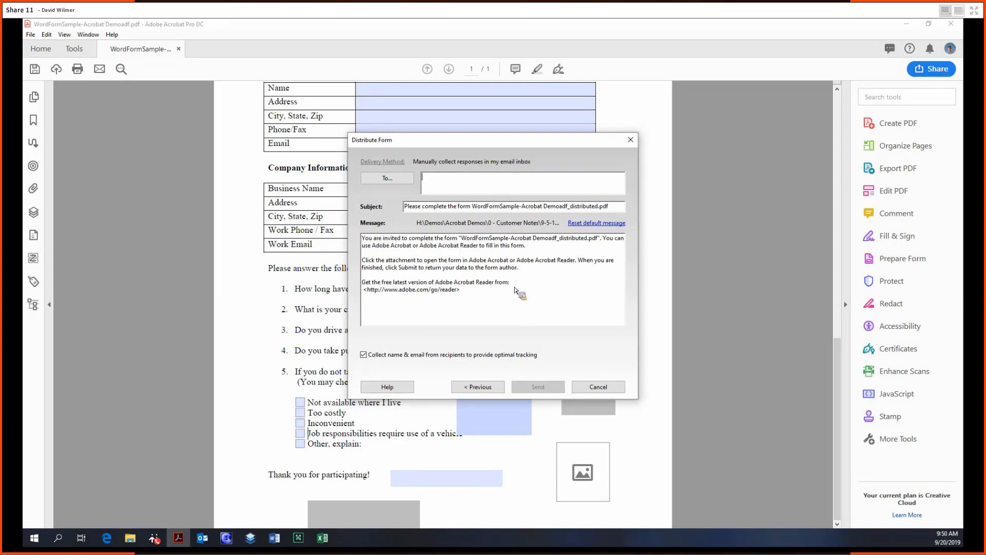
pyautogui.moveTo(359, 407)
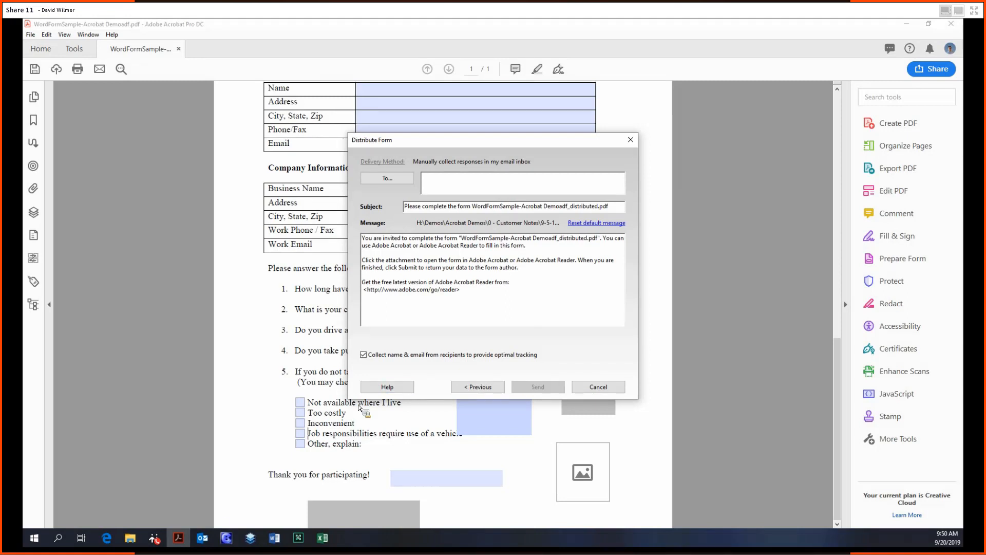
pyautogui.moveTo(201, 540)
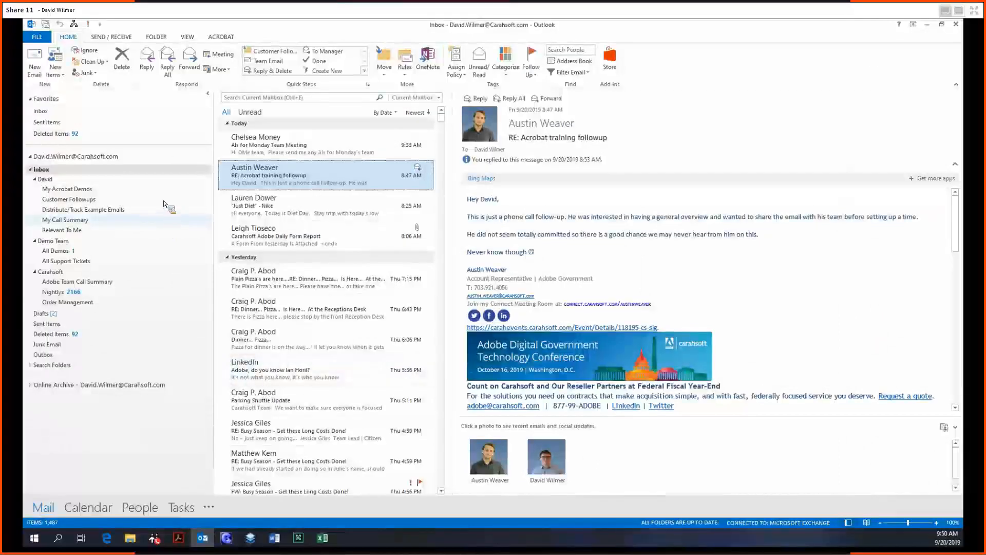
# Step: In Outlook, read the 'Please complete the form' invitation email and open its distributed form
pyautogui.click(85, 210)
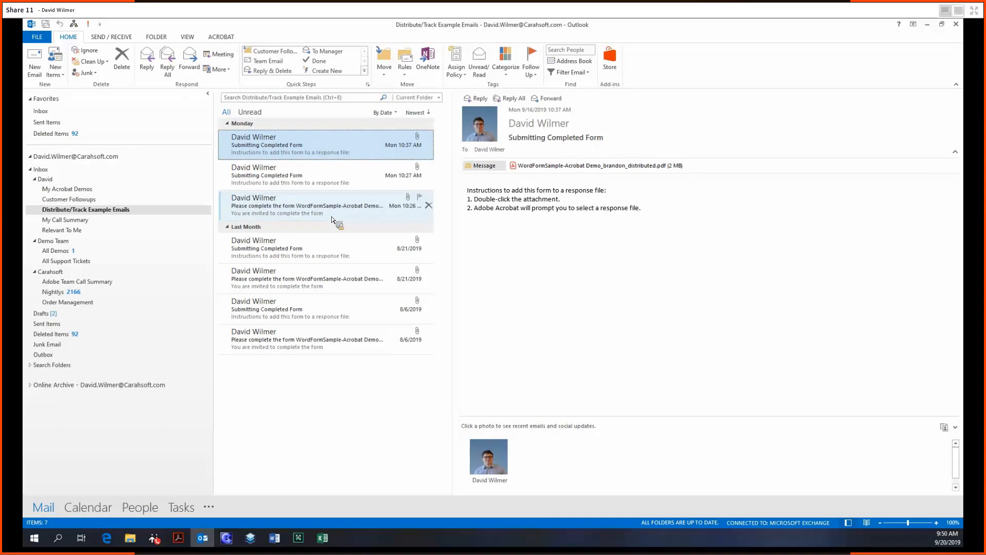
pyautogui.click(306, 279)
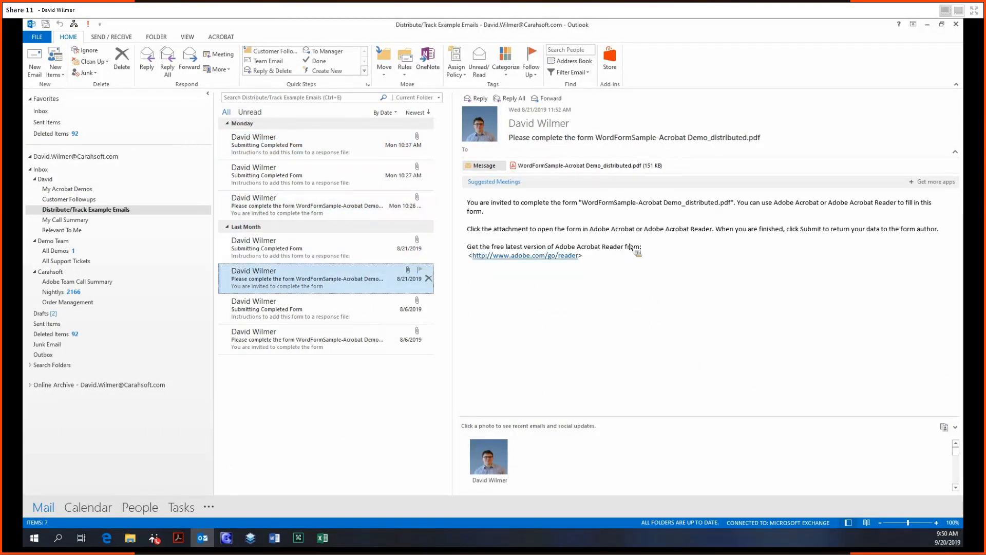
pyautogui.moveTo(702, 225)
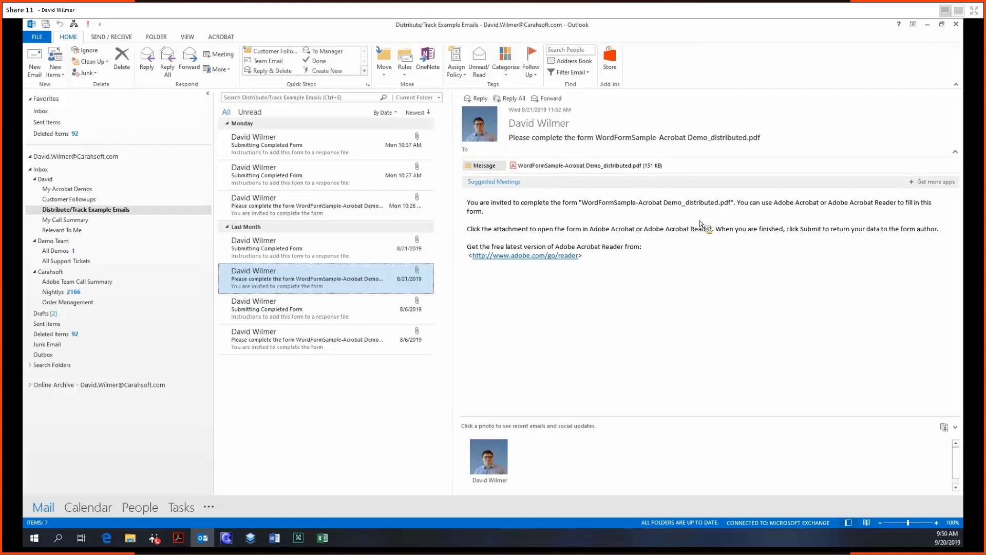
pyautogui.moveTo(472, 210)
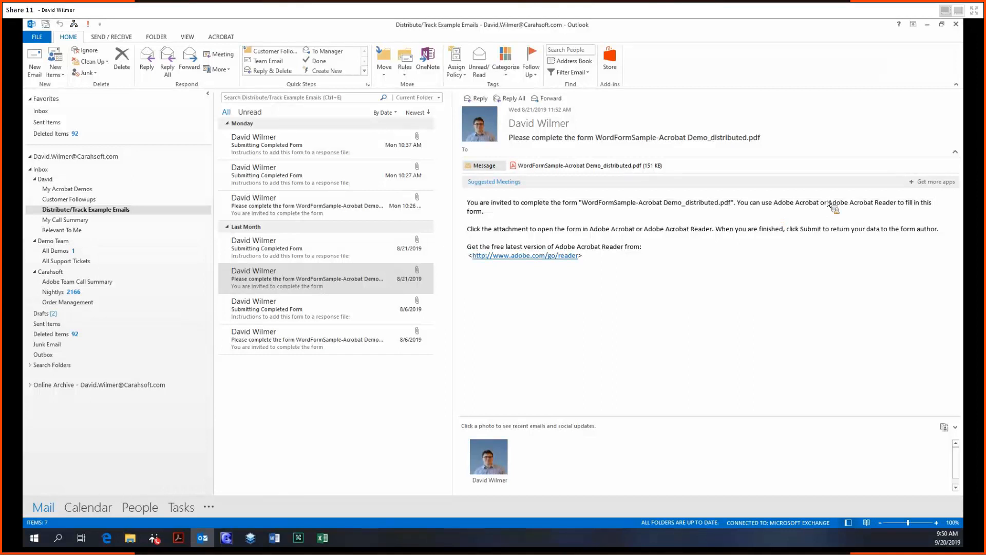
pyautogui.moveTo(742, 205)
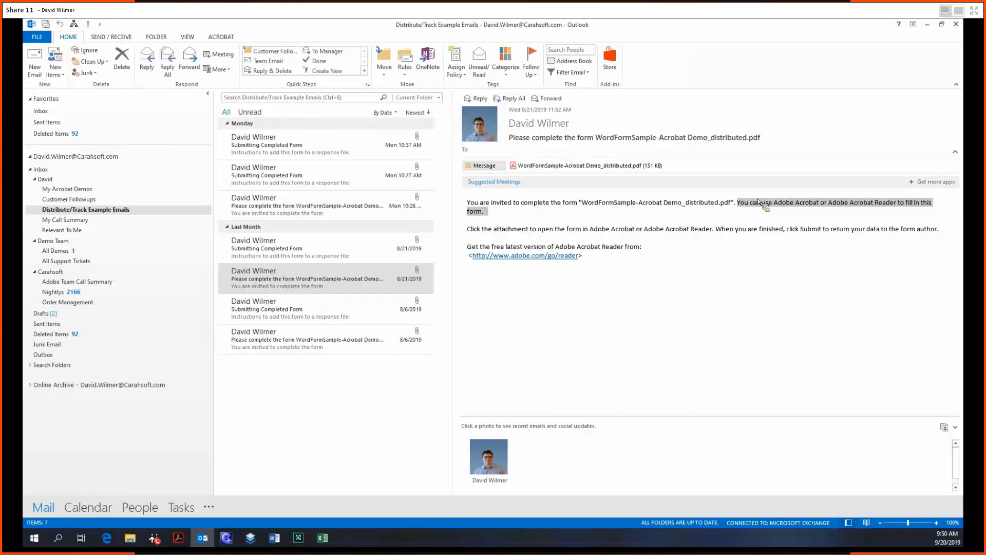
pyautogui.moveTo(805, 214)
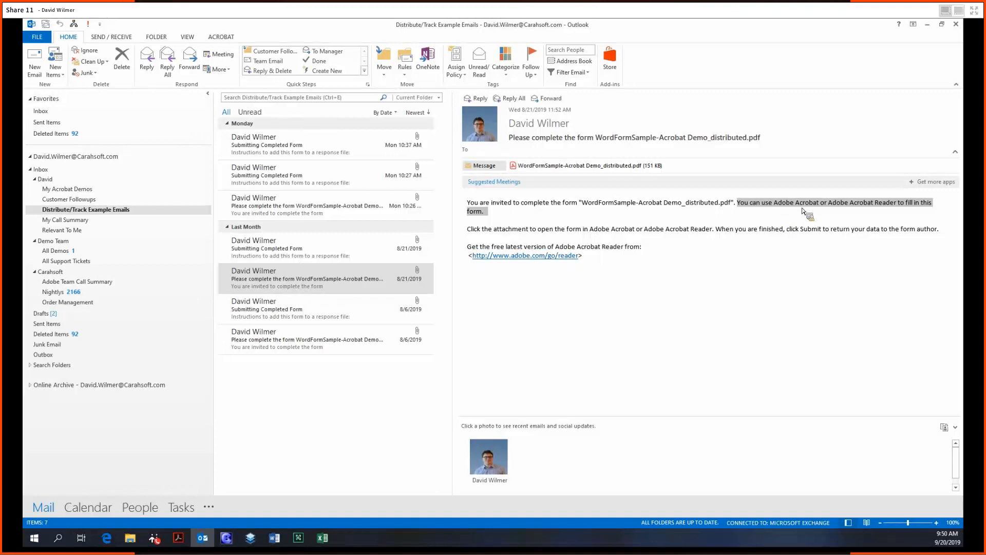
pyautogui.moveTo(844, 214)
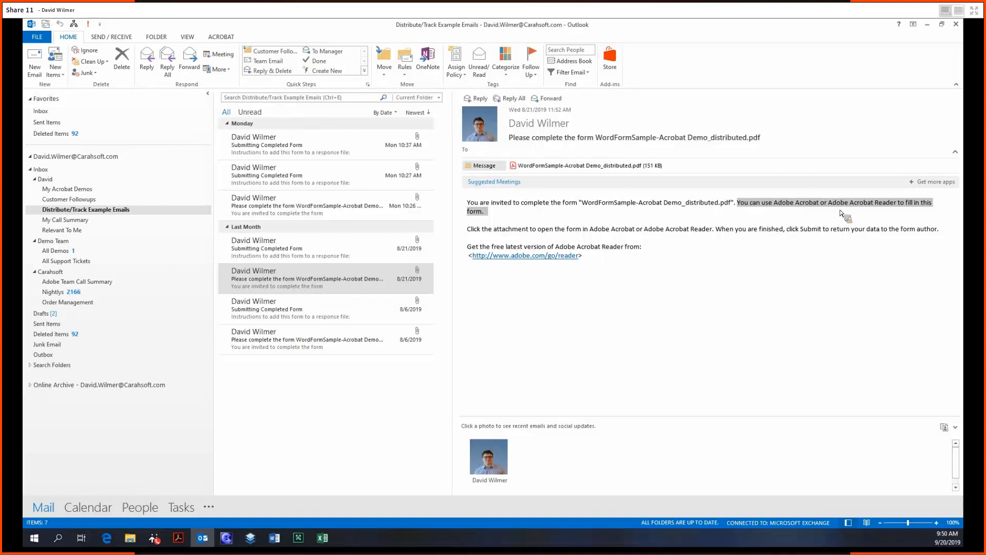
pyautogui.moveTo(589, 209)
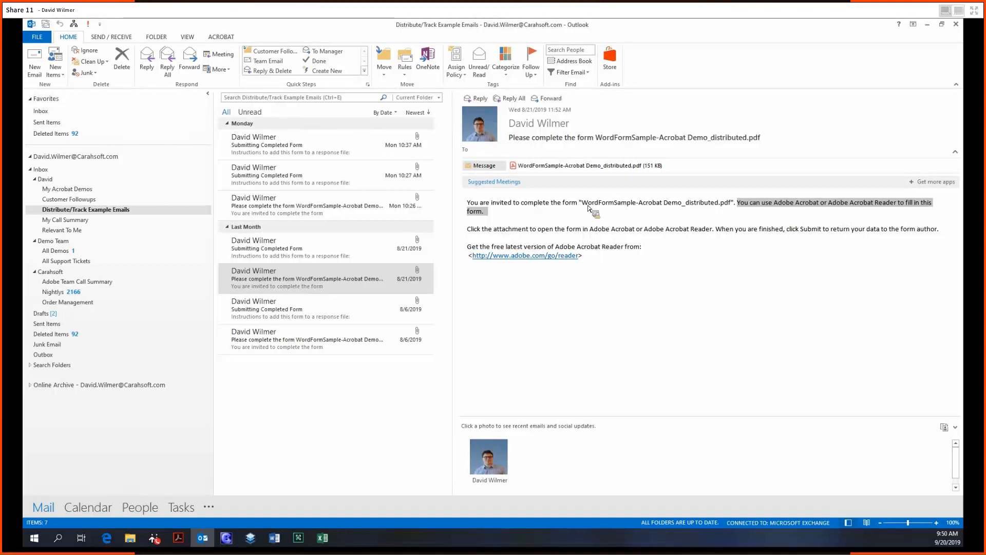
pyautogui.moveTo(628, 216)
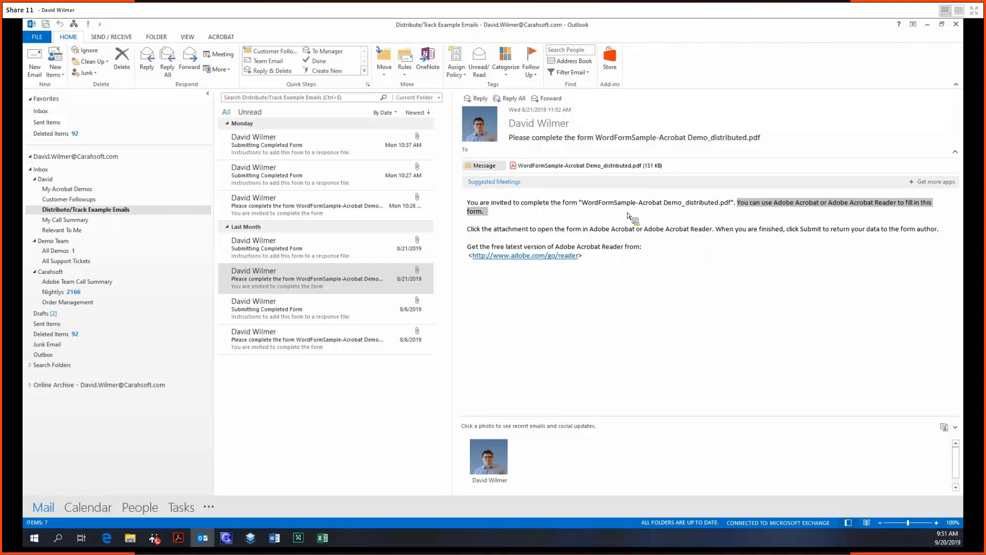
pyautogui.moveTo(705, 185)
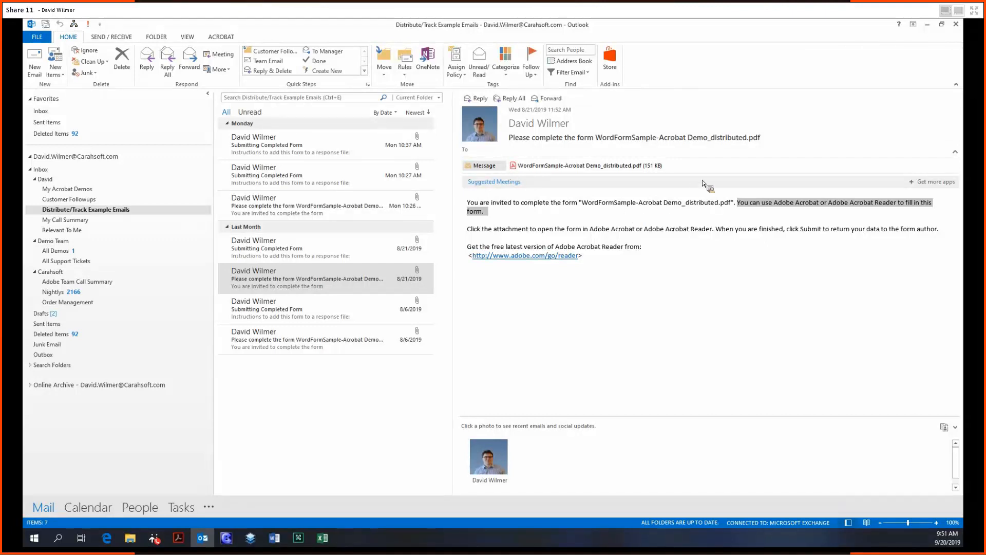
pyautogui.moveTo(579, 164)
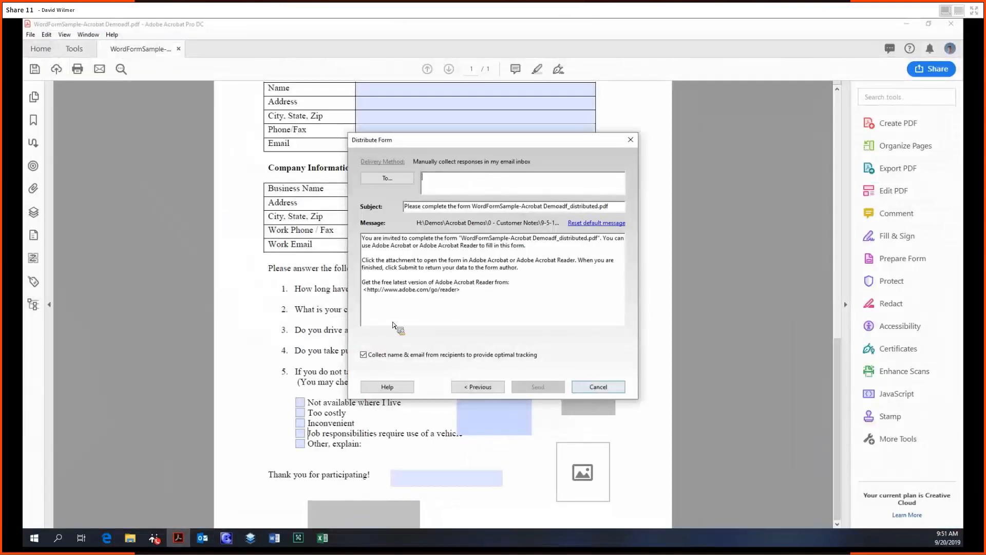
pyautogui.click(596, 386)
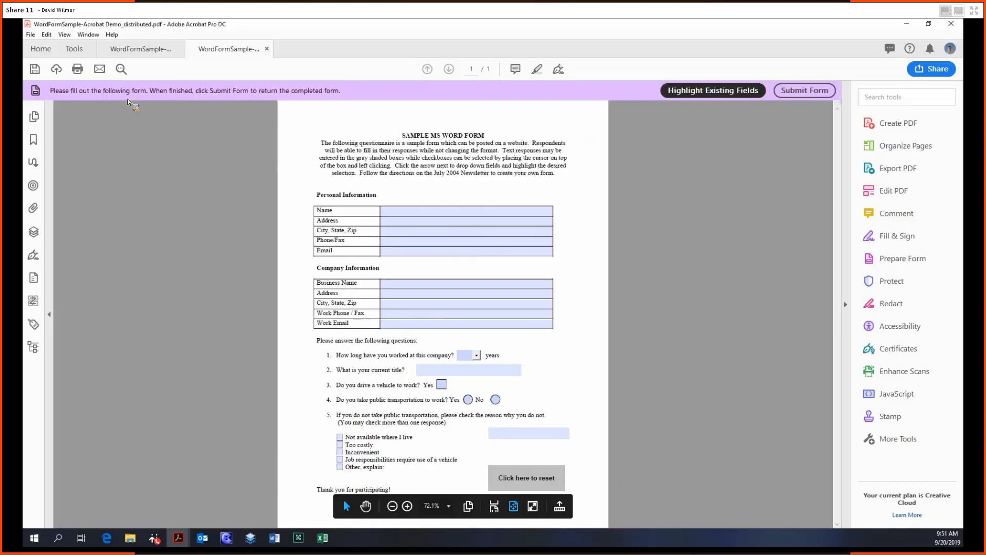
pyautogui.moveTo(397, 132)
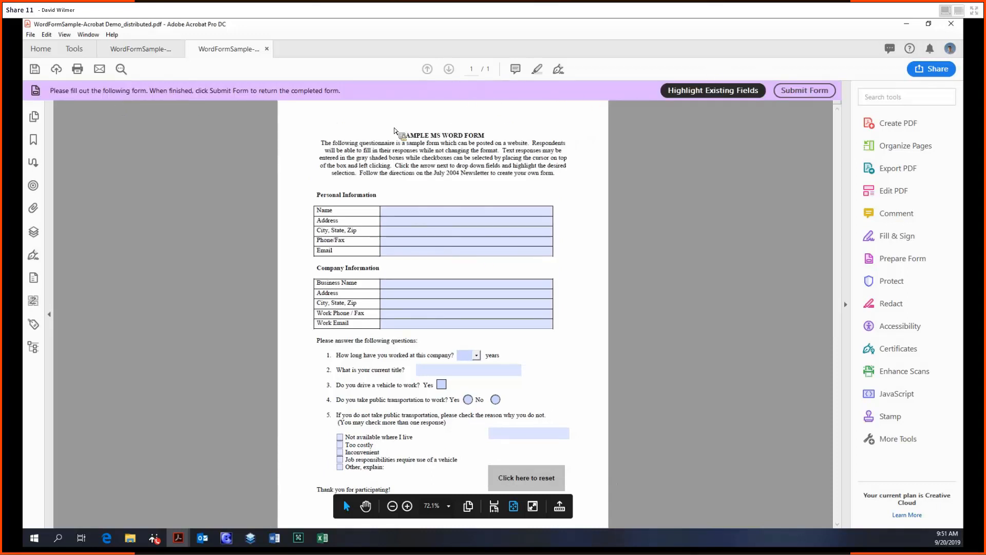
pyautogui.click(712, 90)
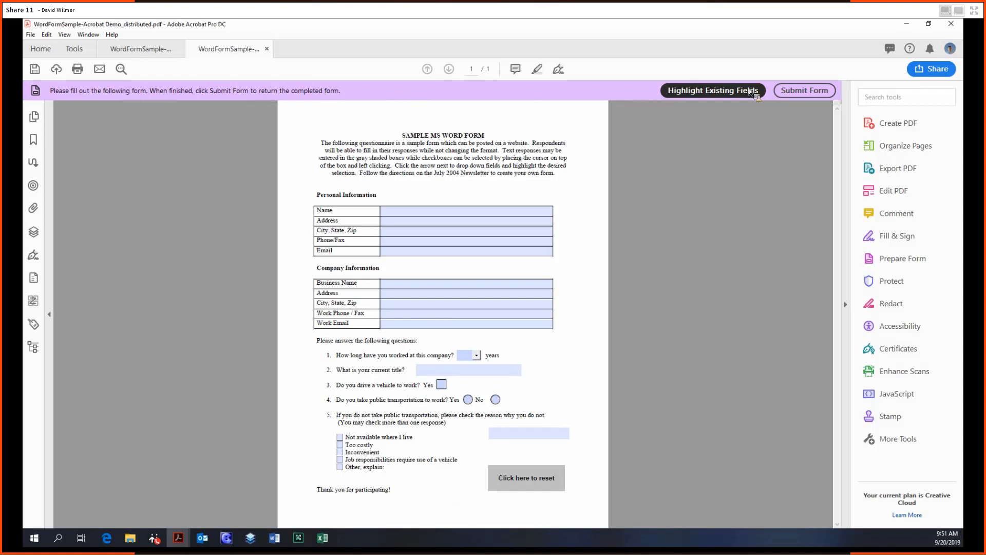
pyautogui.moveTo(181, 108)
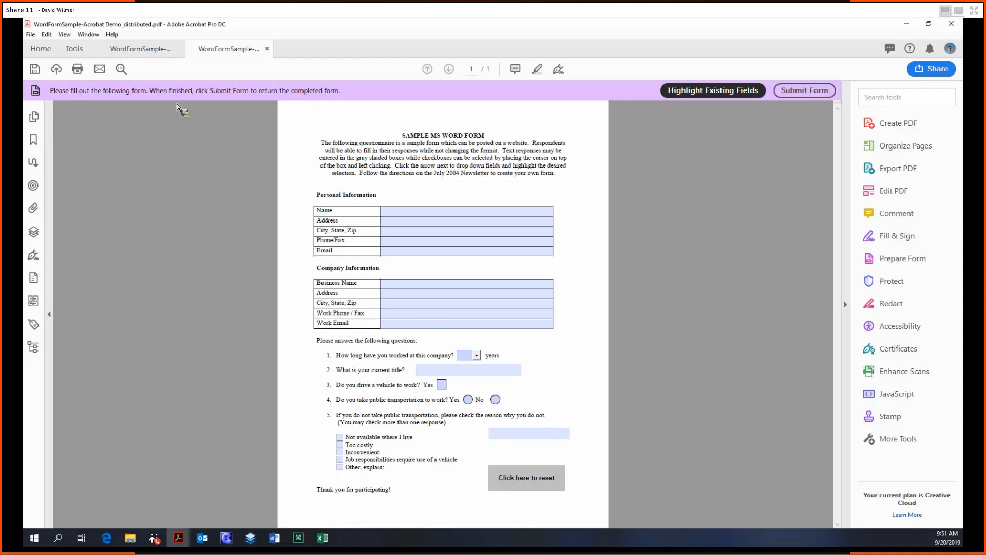
pyautogui.moveTo(633, 102)
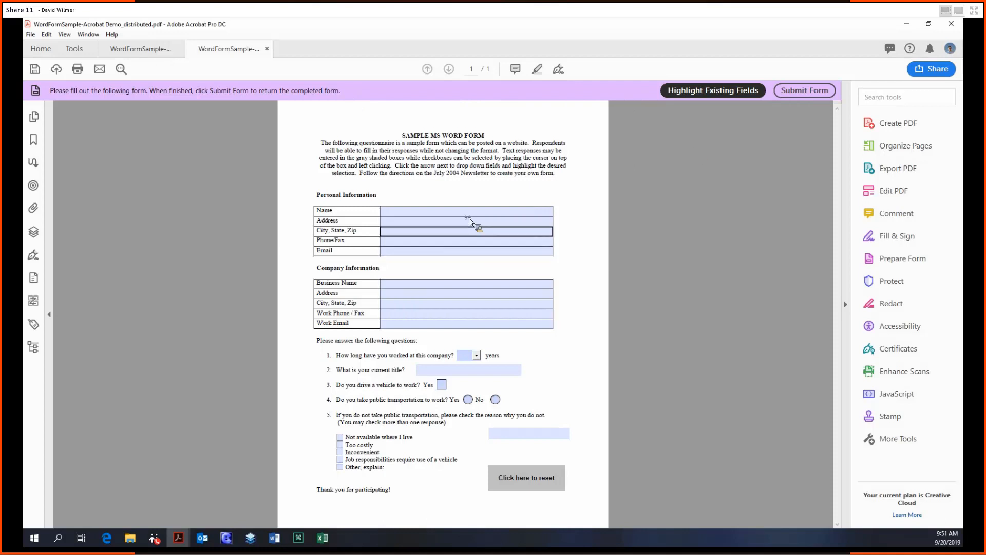
pyautogui.write('Dav')
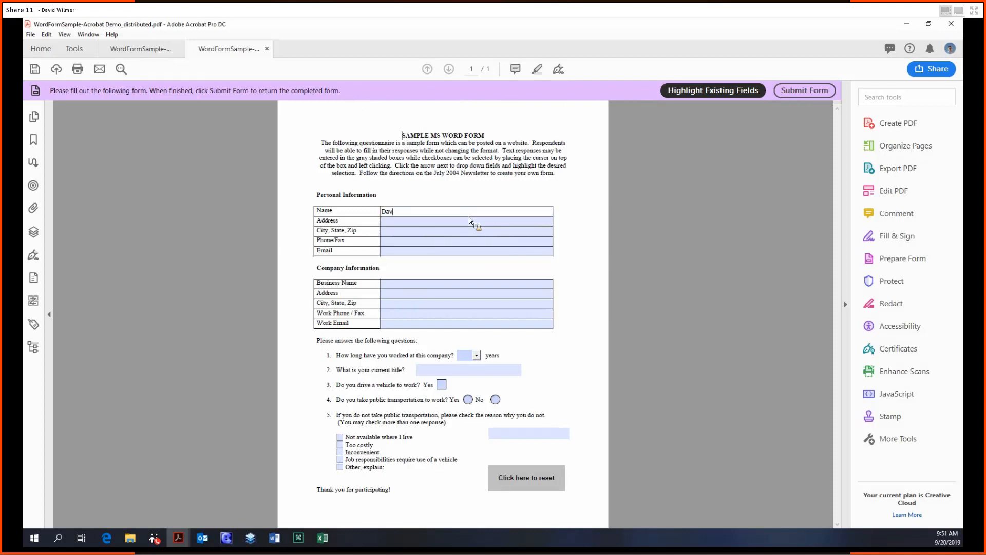
pyautogui.write('id Wilmer')
pyautogui.click(466, 283)
pyautogui.write('Carahsoft')
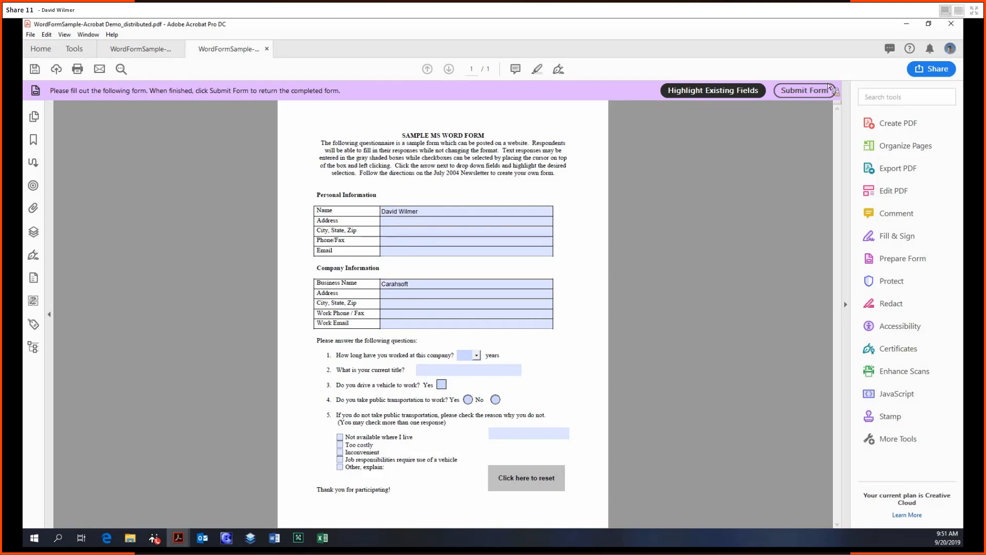
pyautogui.moveTo(433, 392)
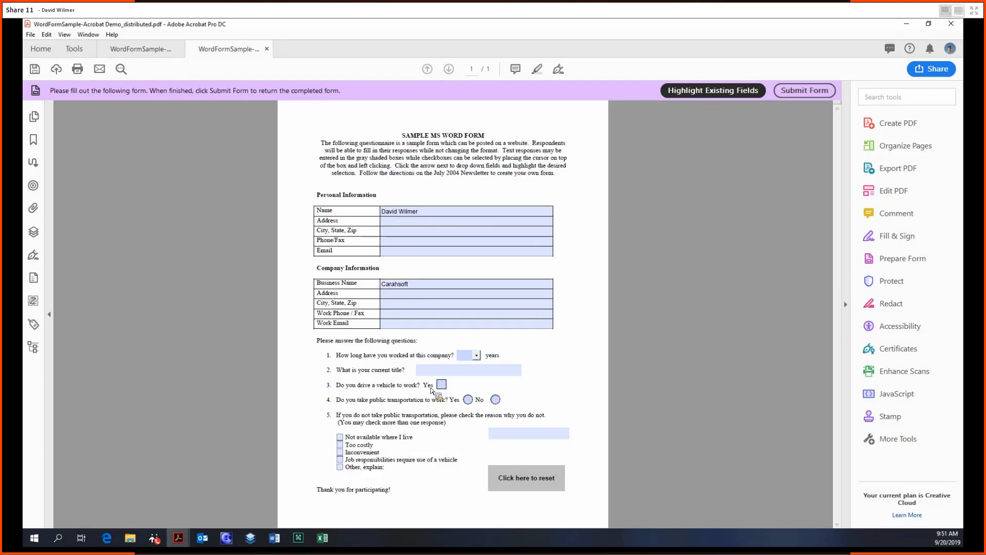
pyautogui.click(203, 537)
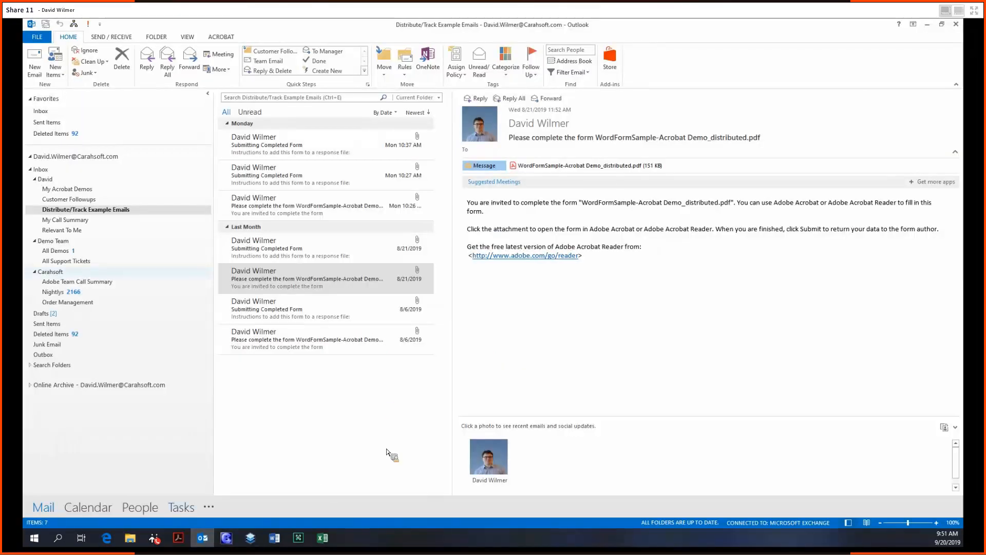
# Step: Open the 'Submitting Completed Form' email's PDF attachment in Acrobat
pyautogui.click(303, 248)
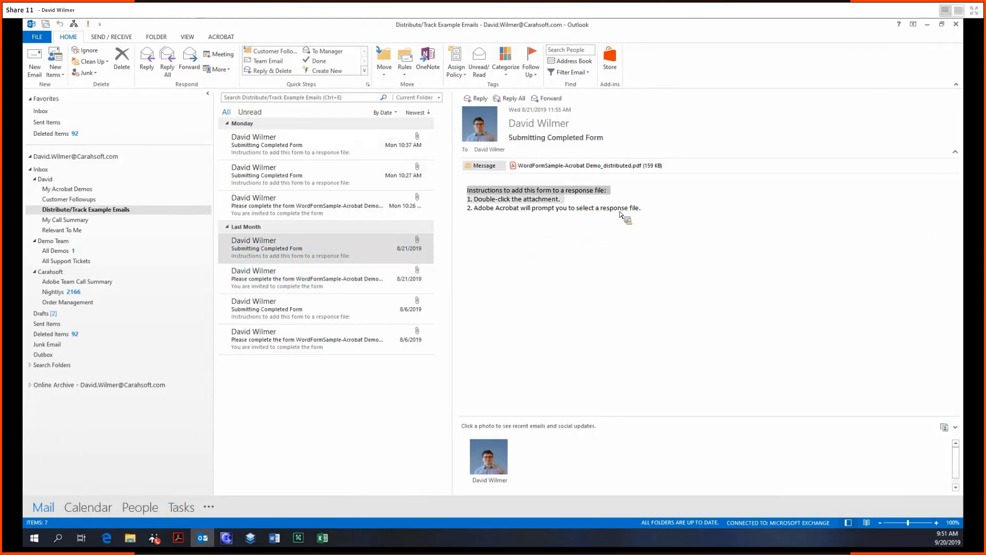
pyautogui.click(578, 164)
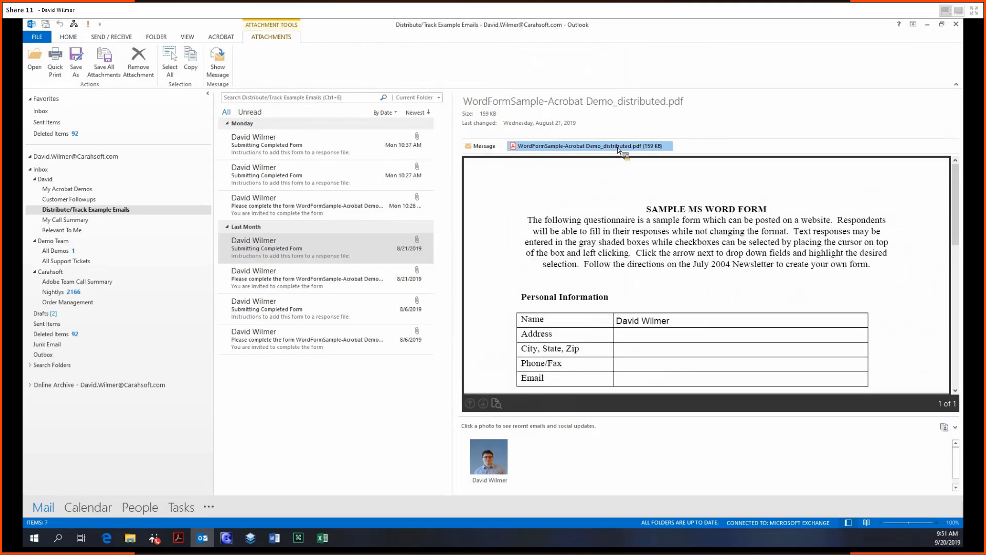
pyautogui.doubleClick(588, 146)
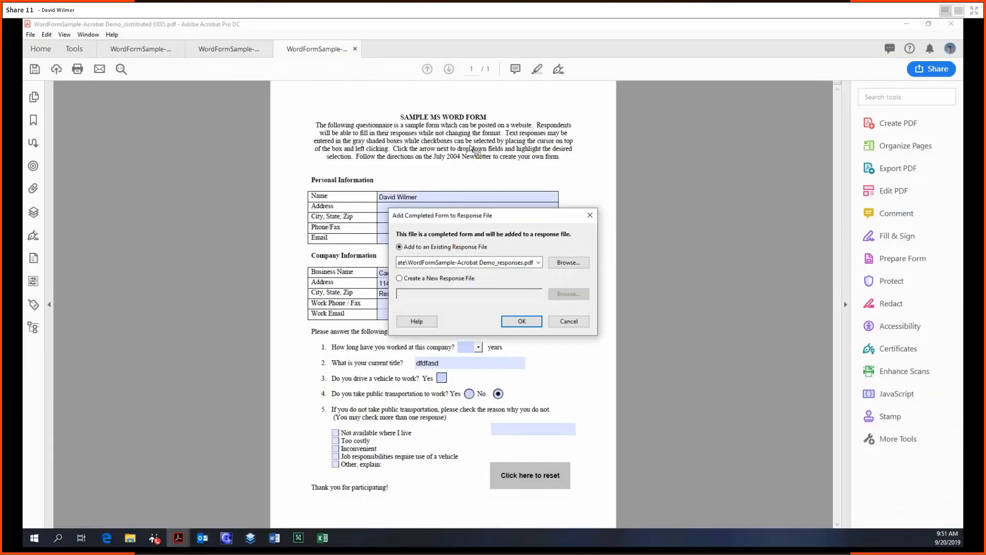
pyautogui.moveTo(567, 215)
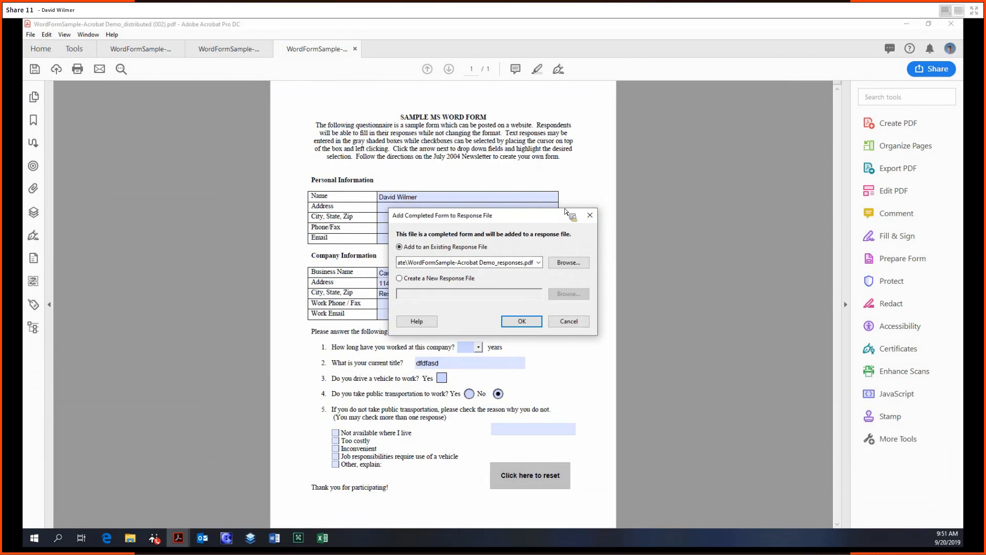
pyautogui.moveTo(445, 240)
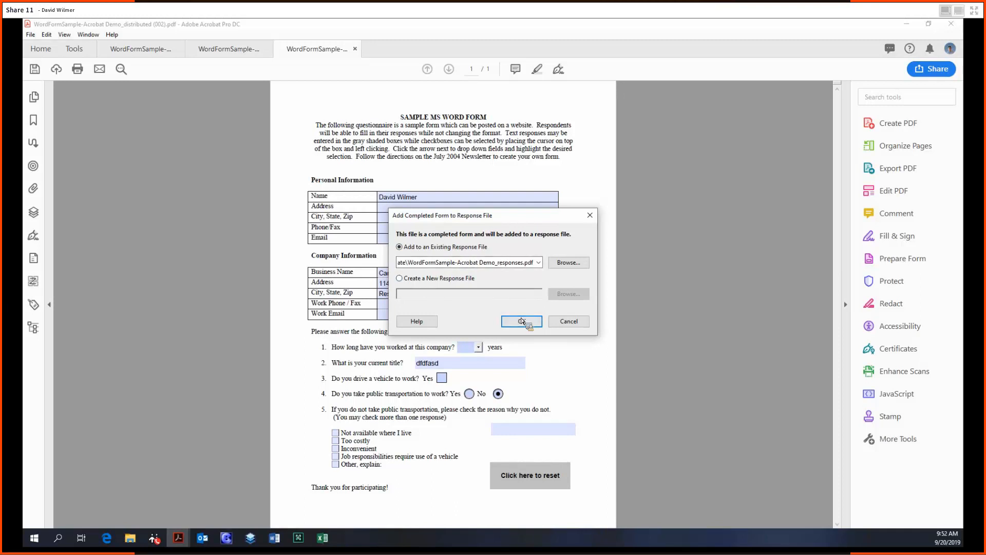
# Step: Dismiss the missing response file and invalid path errors when adding the completed form
pyautogui.click(520, 320)
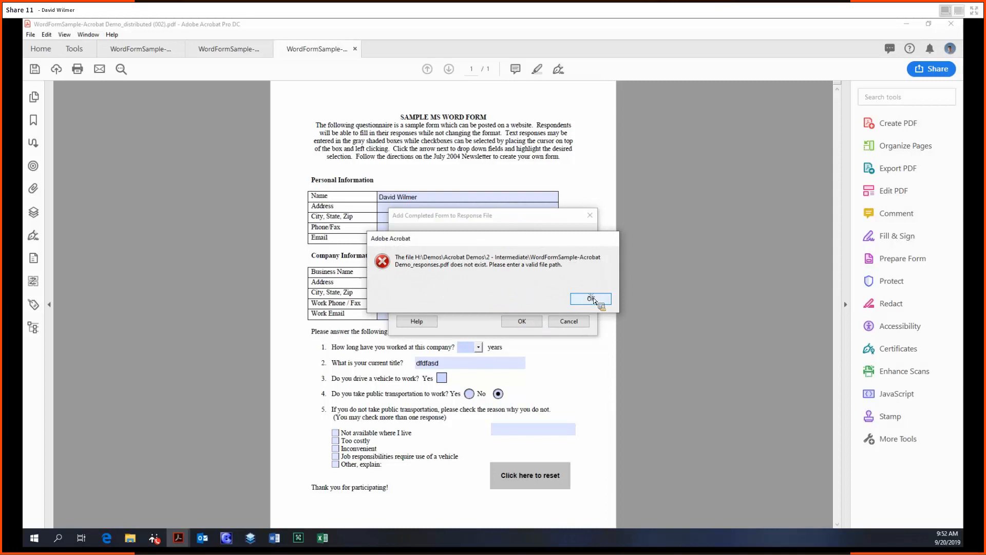
pyautogui.click(590, 298)
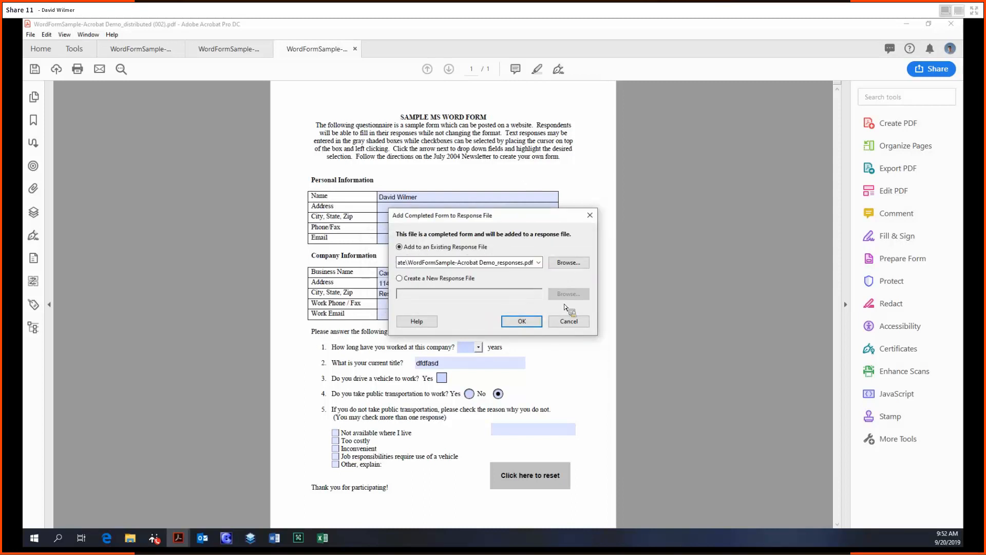
pyautogui.click(567, 262)
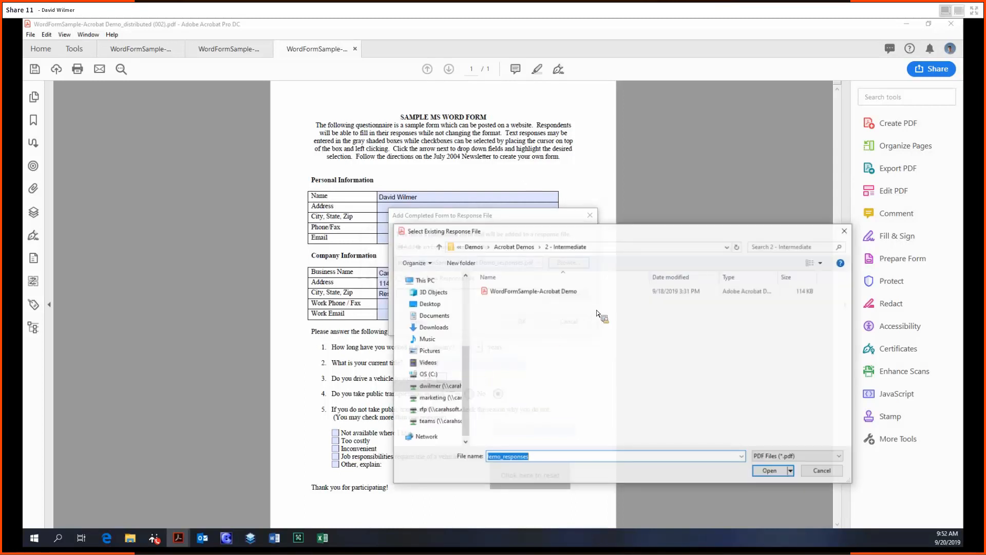
pyautogui.click(769, 469)
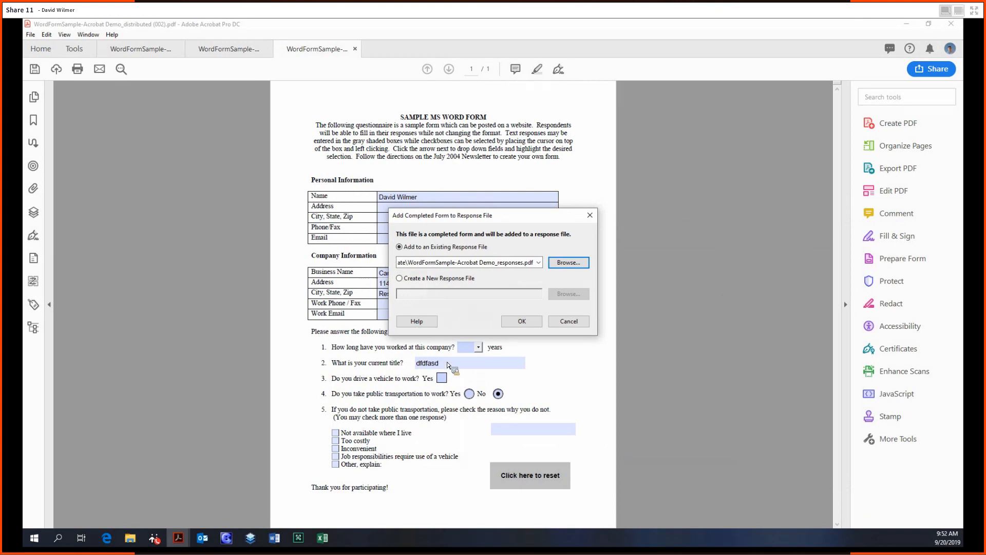
pyautogui.click(521, 321)
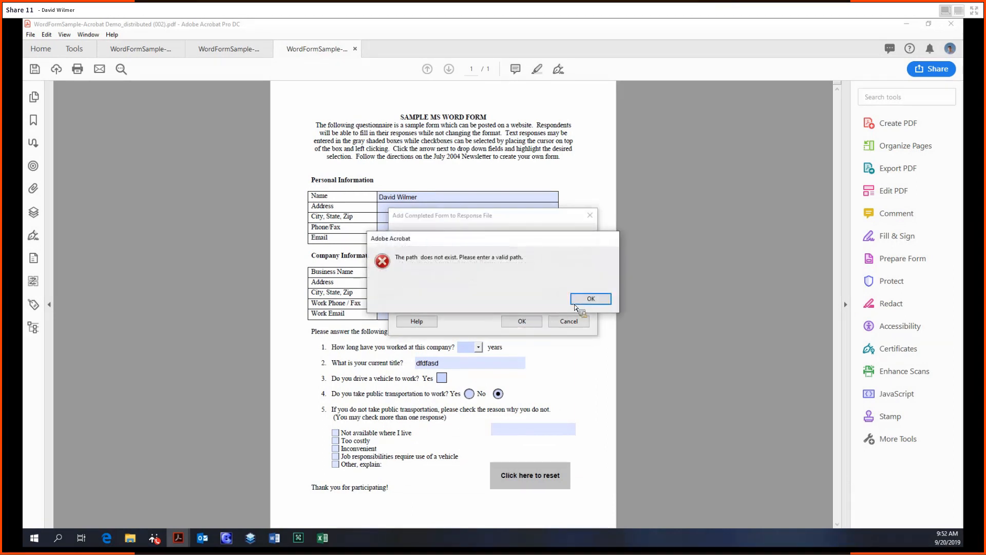
pyautogui.click(590, 298)
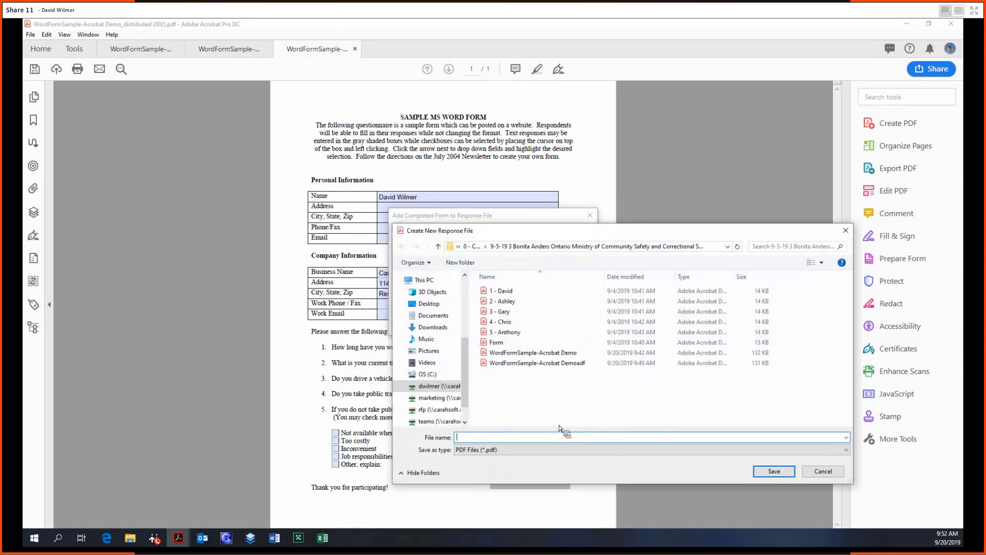
# Step: Create a new response file named 'new response file' for the returned form
pyautogui.click(533, 352)
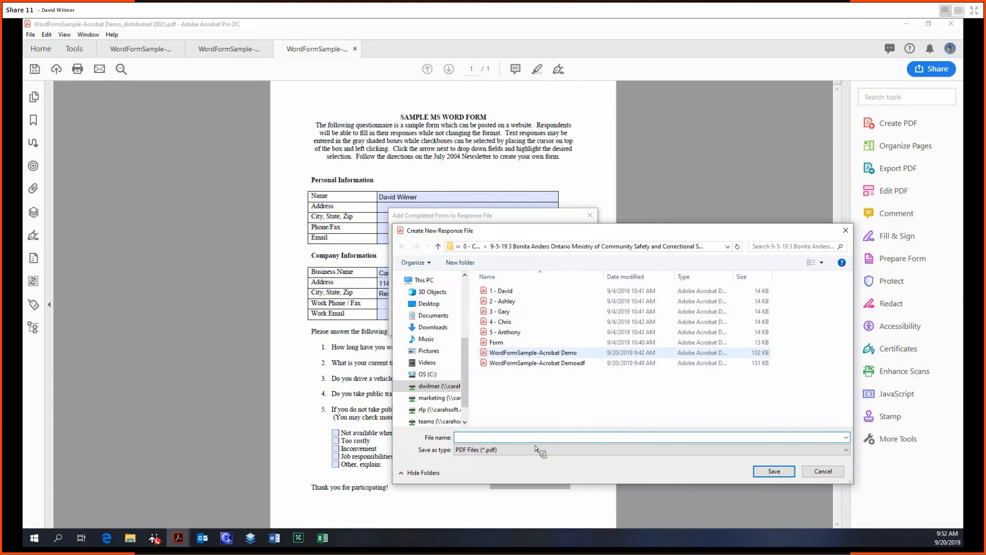
pyautogui.write('new response file')
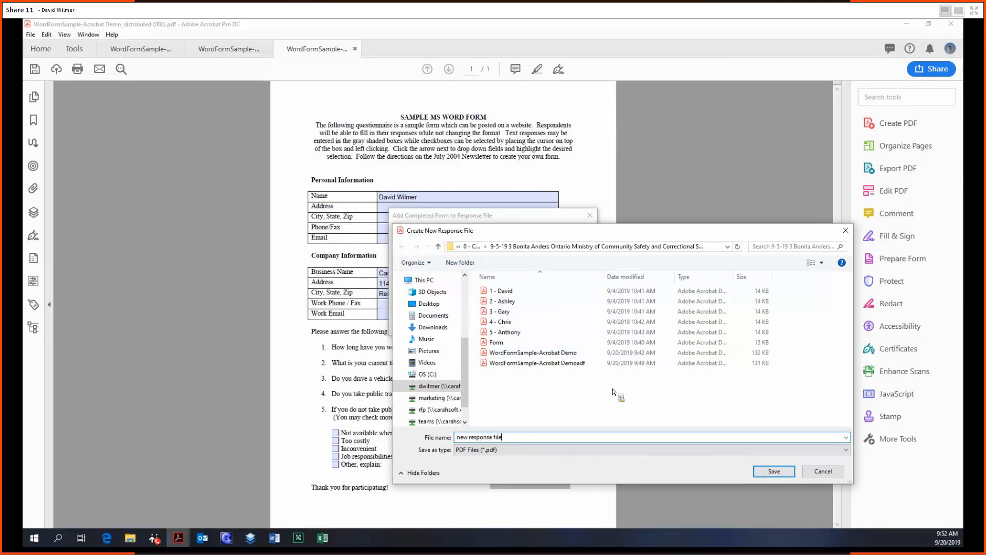
pyautogui.click(772, 471)
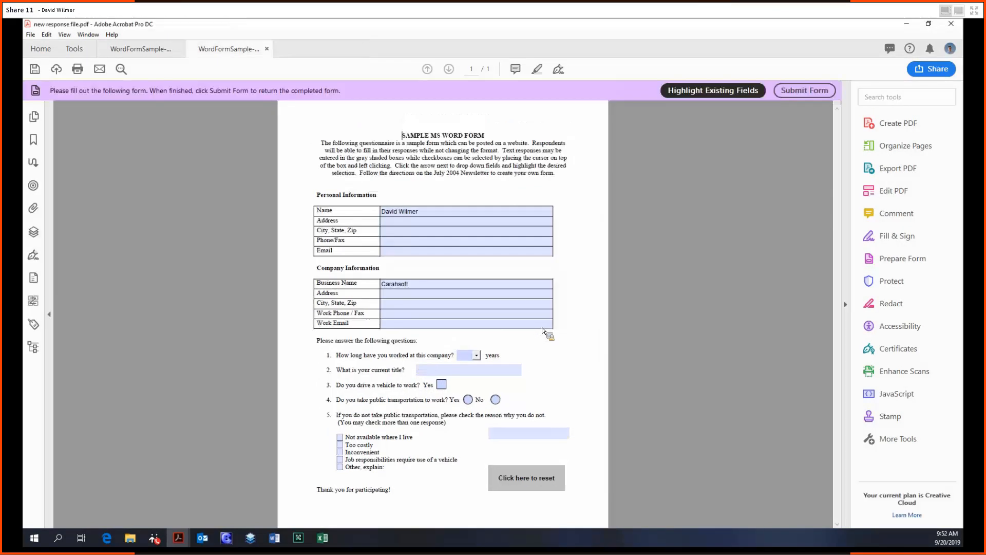
pyautogui.click(804, 90)
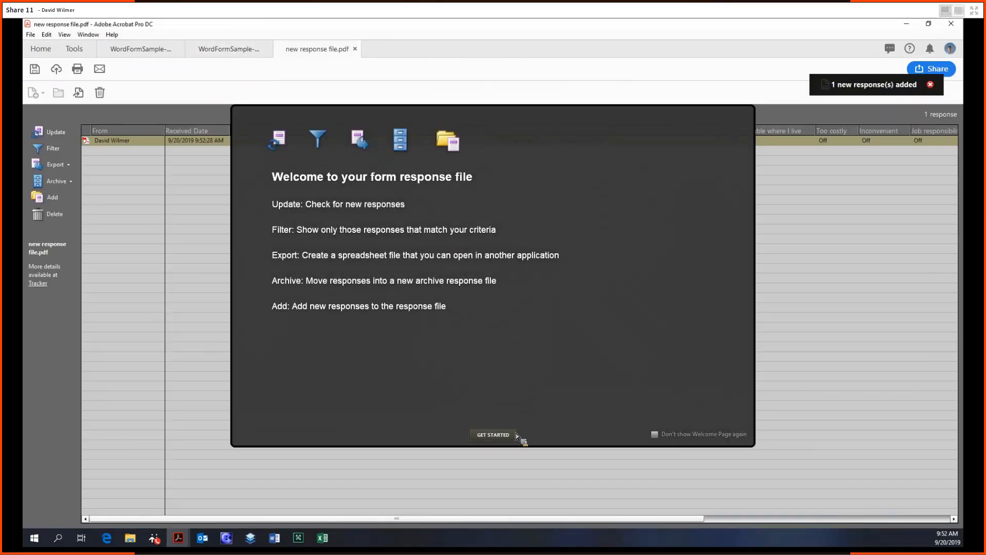
pyautogui.click(492, 435)
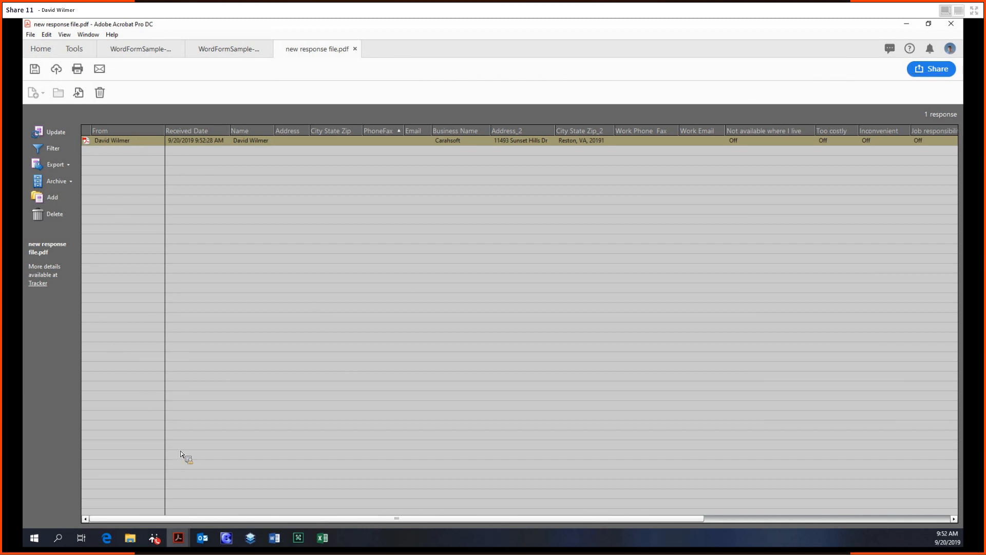
pyautogui.moveTo(239, 439)
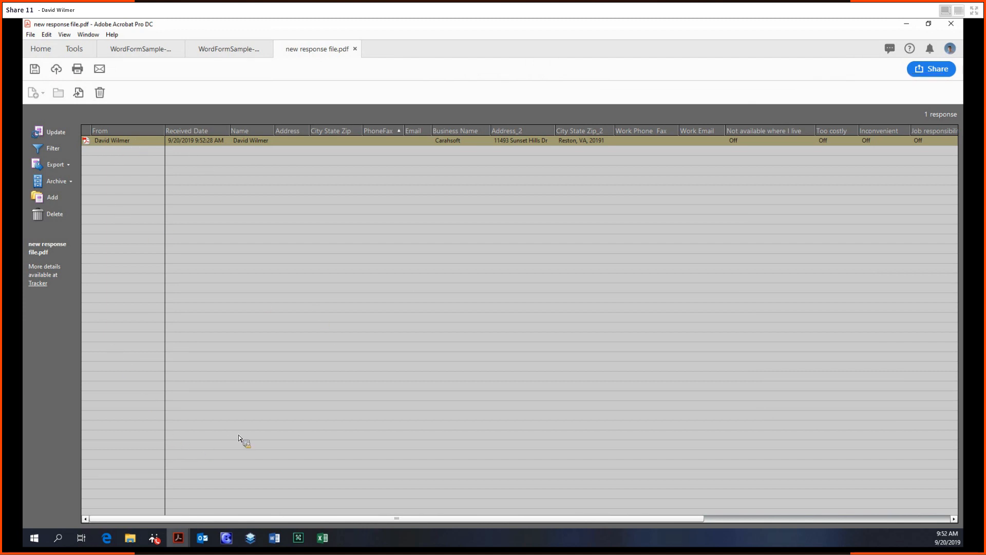
pyautogui.moveTo(152, 171)
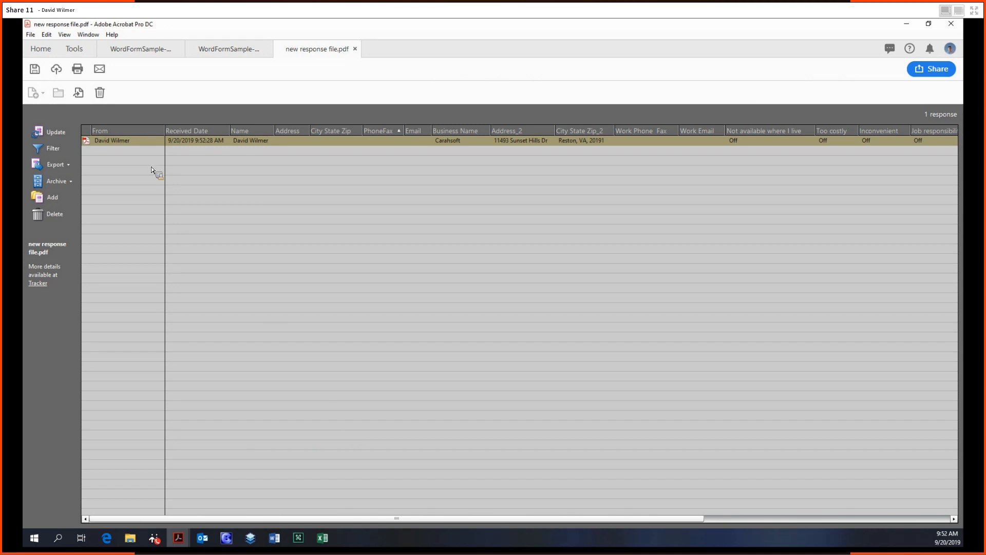
pyautogui.moveTo(262, 246)
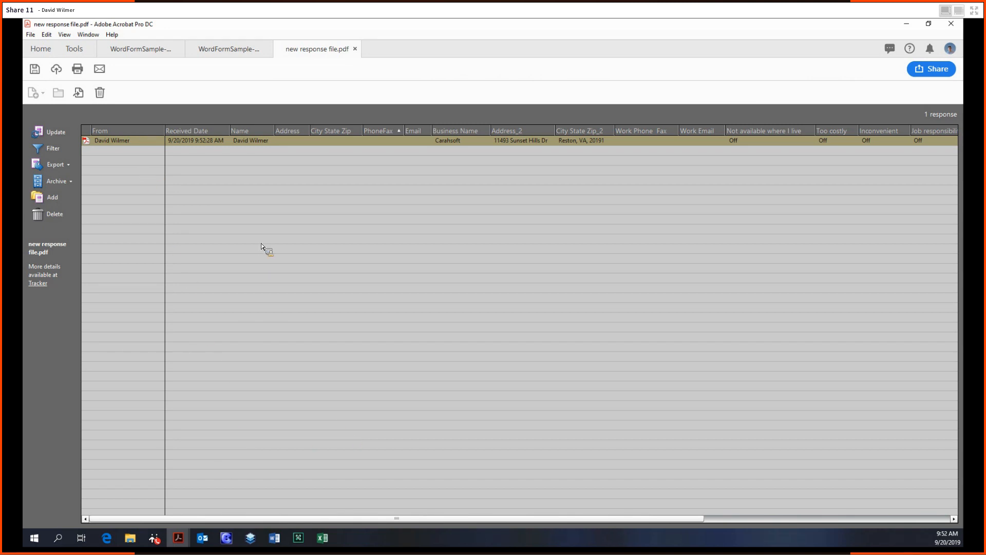
pyautogui.moveTo(244, 130)
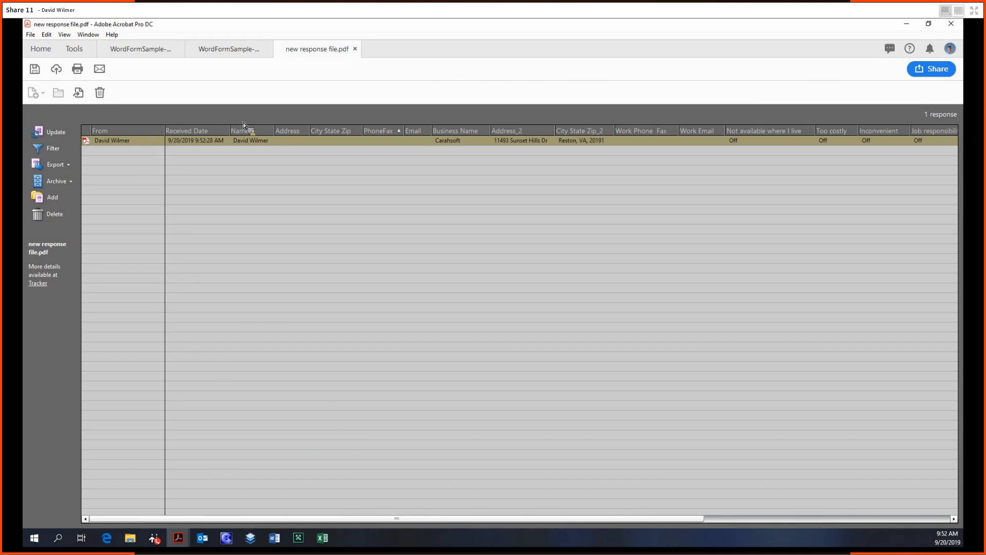
pyautogui.moveTo(150, 500)
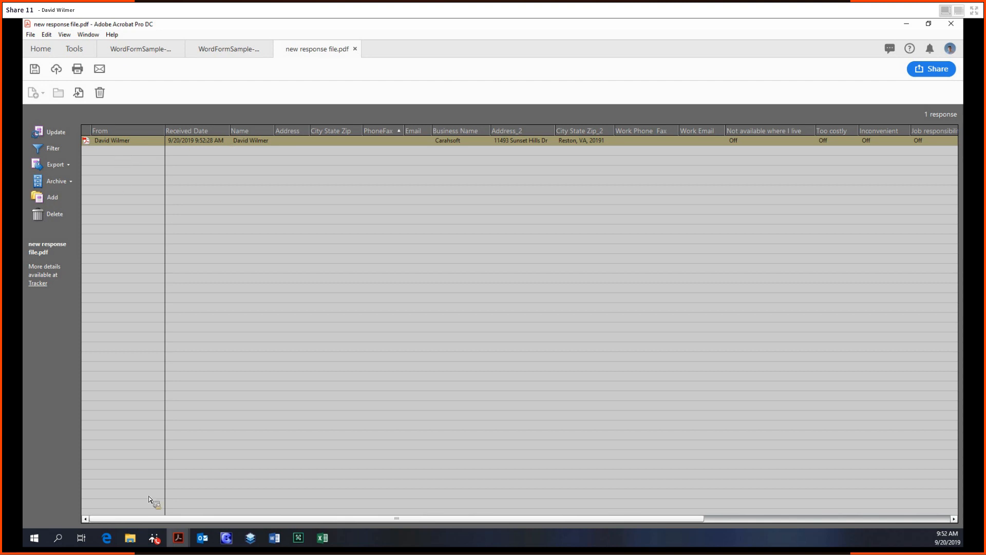
pyautogui.moveTo(309, 275)
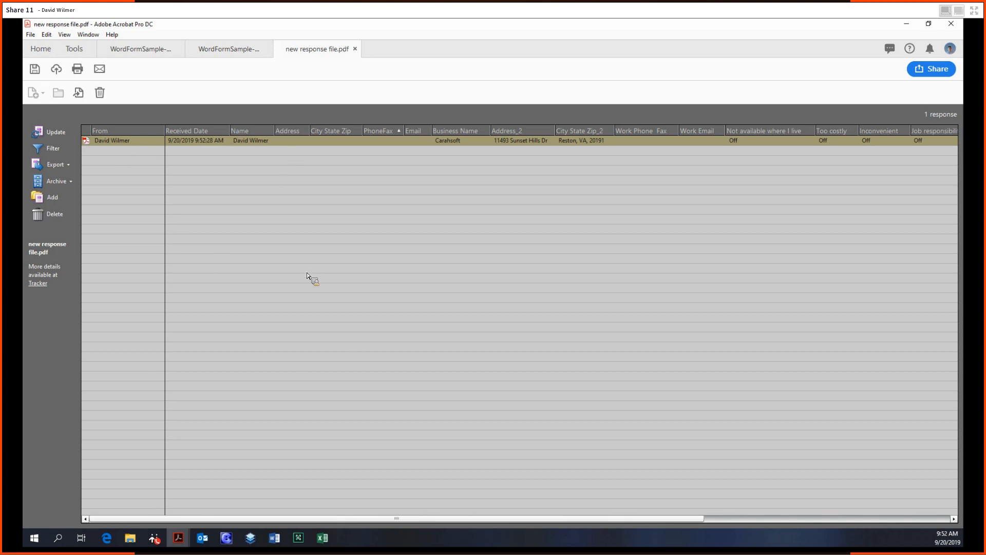
pyautogui.moveTo(128, 143)
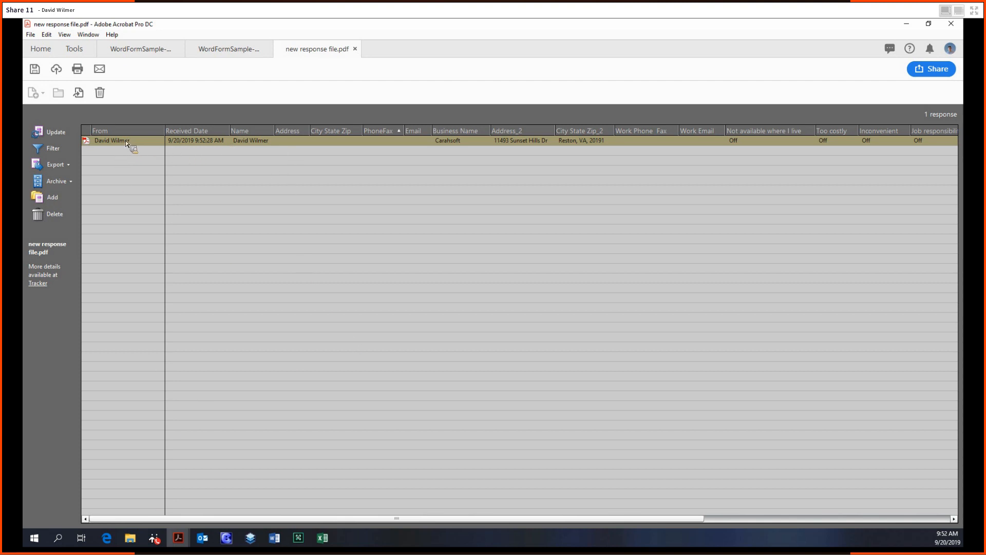
pyautogui.moveTo(79, 93)
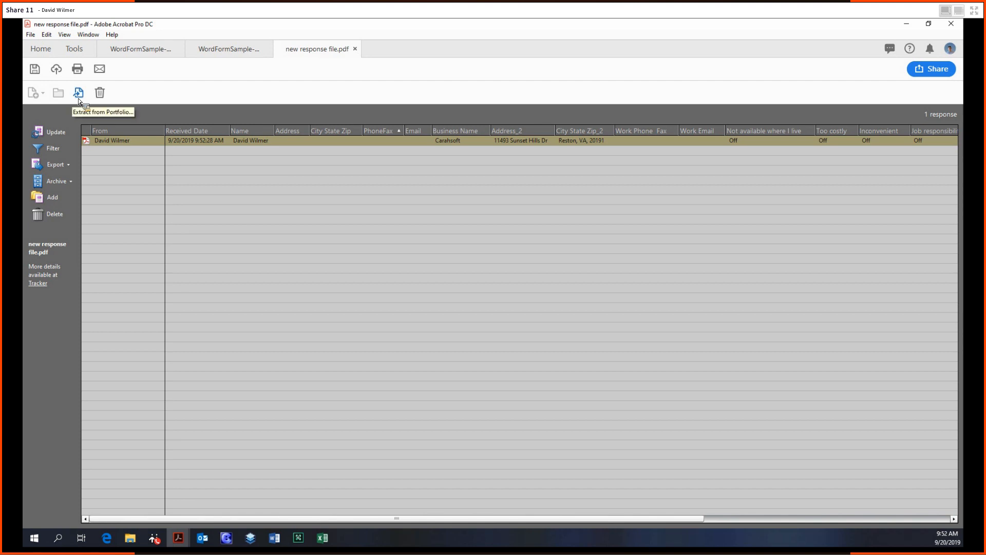
pyautogui.click(56, 165)
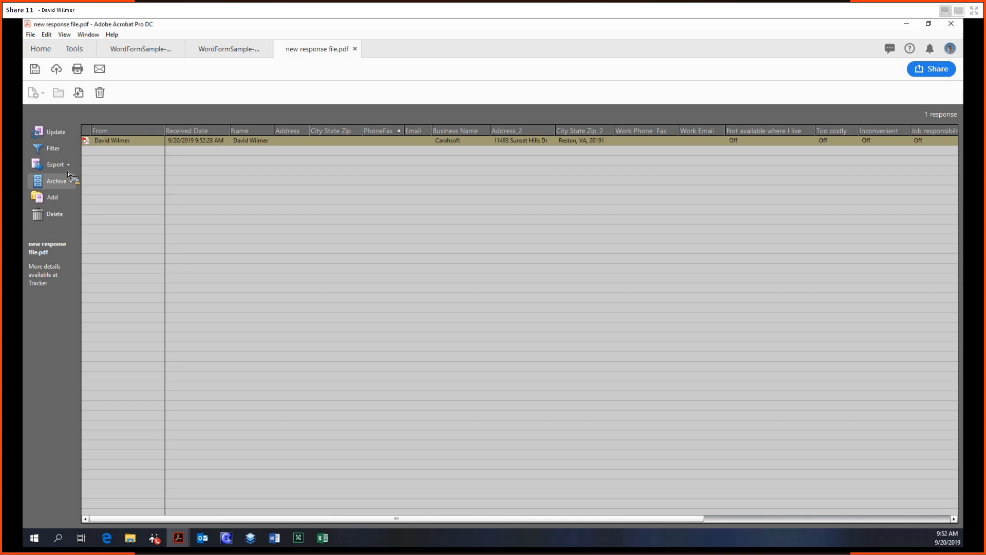
pyautogui.click(55, 165)
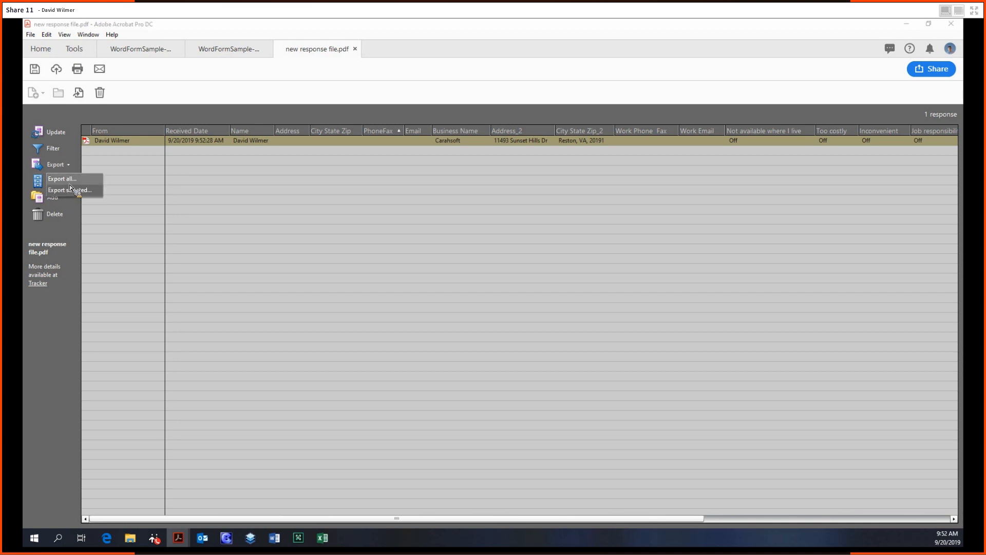
# Step: Choose Export all, close its Save dialog, then close the response file without saving
pyautogui.click(62, 179)
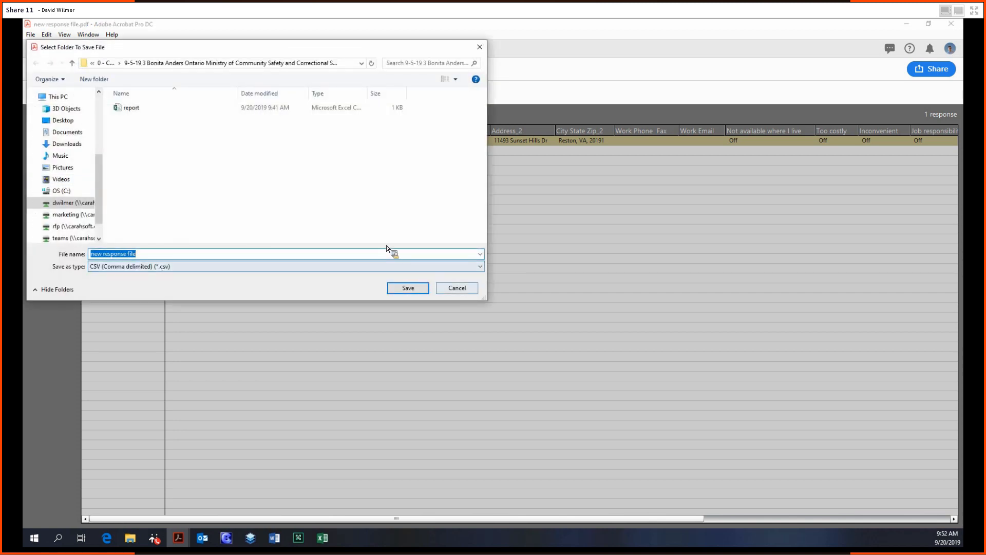
pyautogui.click(408, 288)
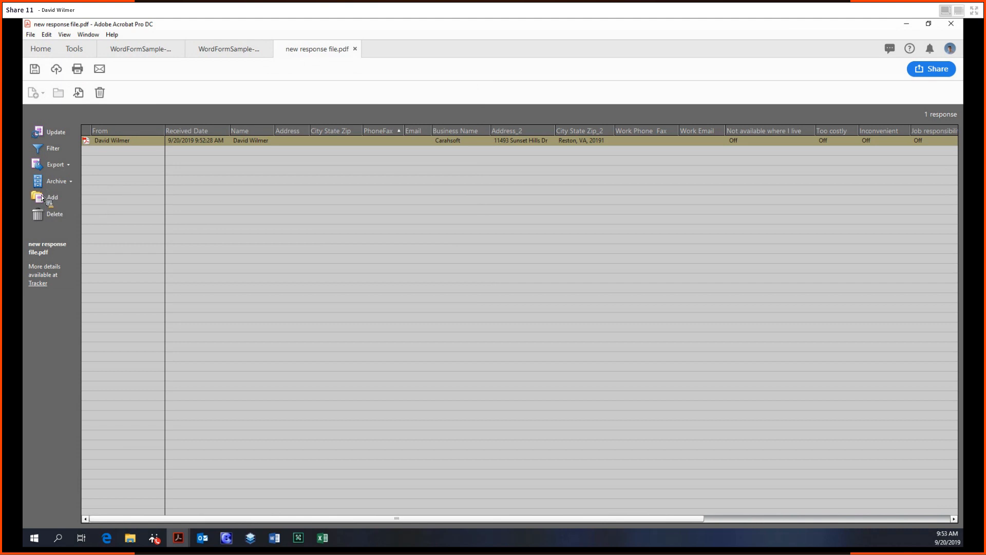
pyautogui.moveTo(59, 226)
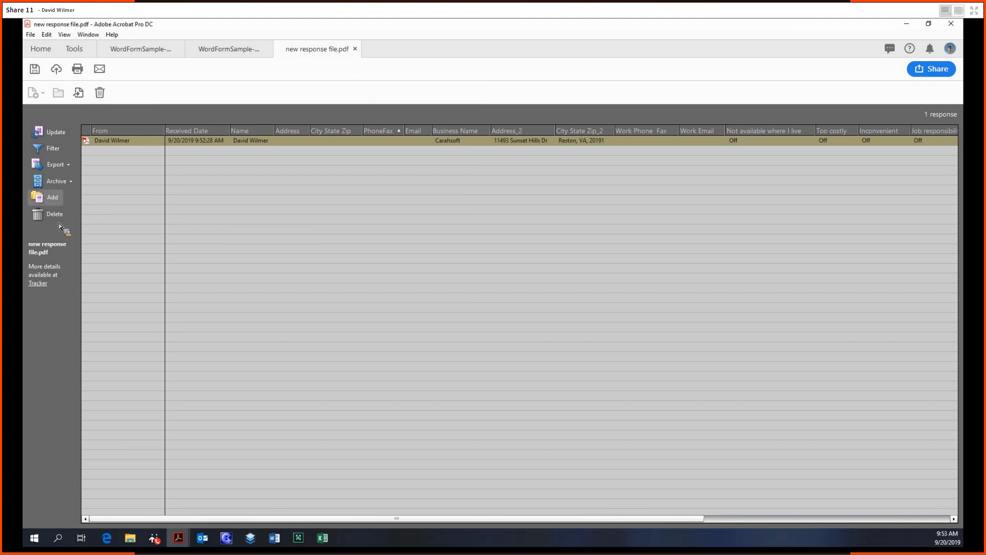
pyautogui.moveTo(57, 350)
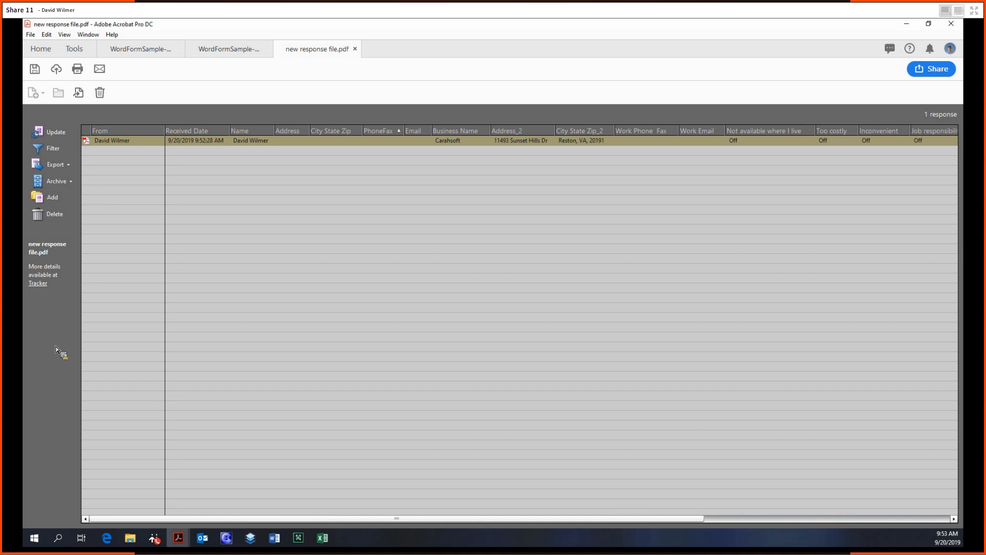
pyautogui.moveTo(66, 343)
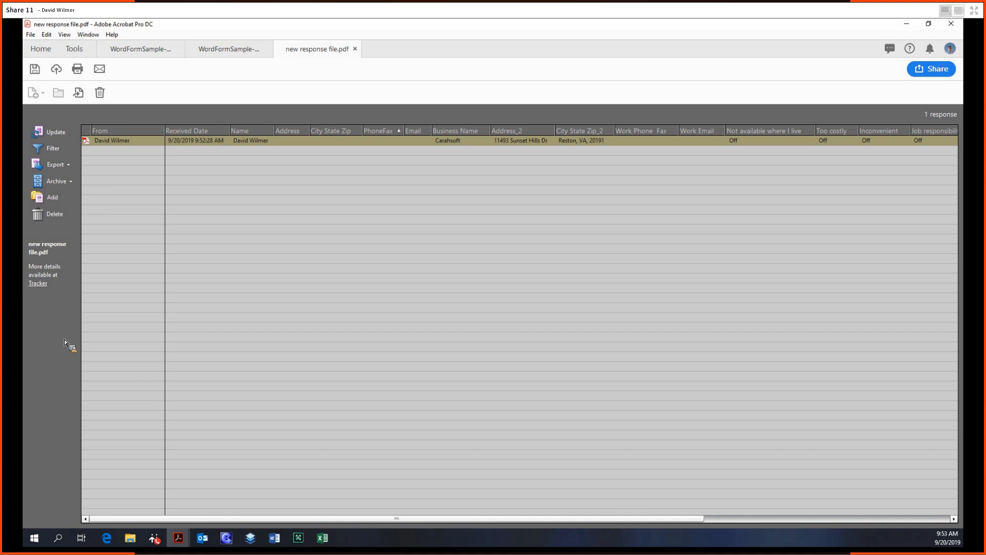
pyautogui.click(354, 50)
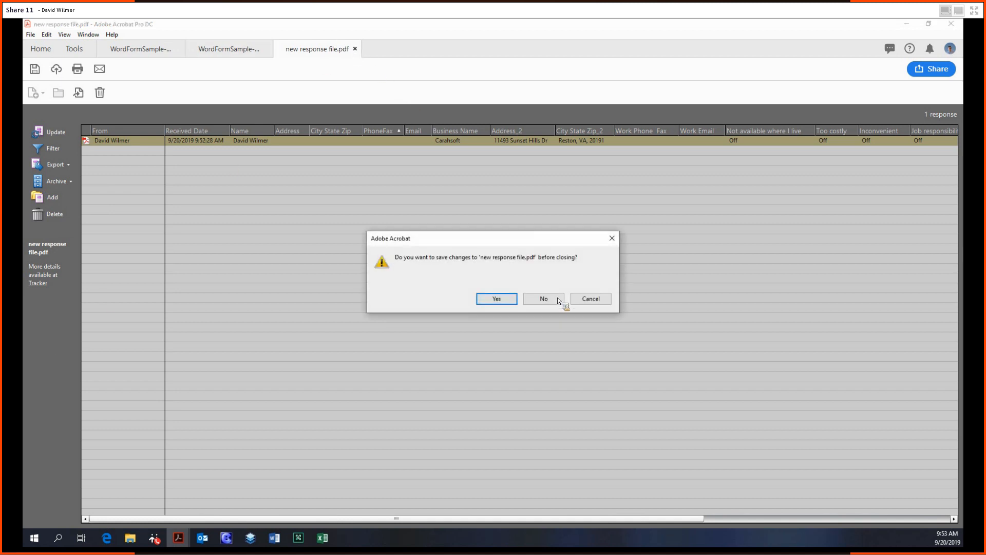
pyautogui.click(543, 298)
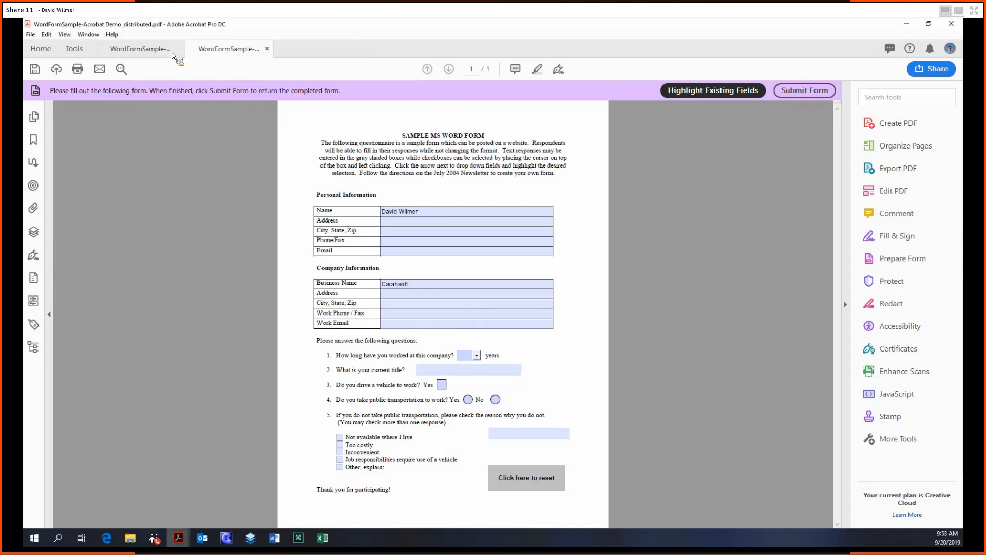
# Step: From Home, start Prepare Form on Form.pdf with 'This document requires signatures' ticked
pyautogui.click(141, 48)
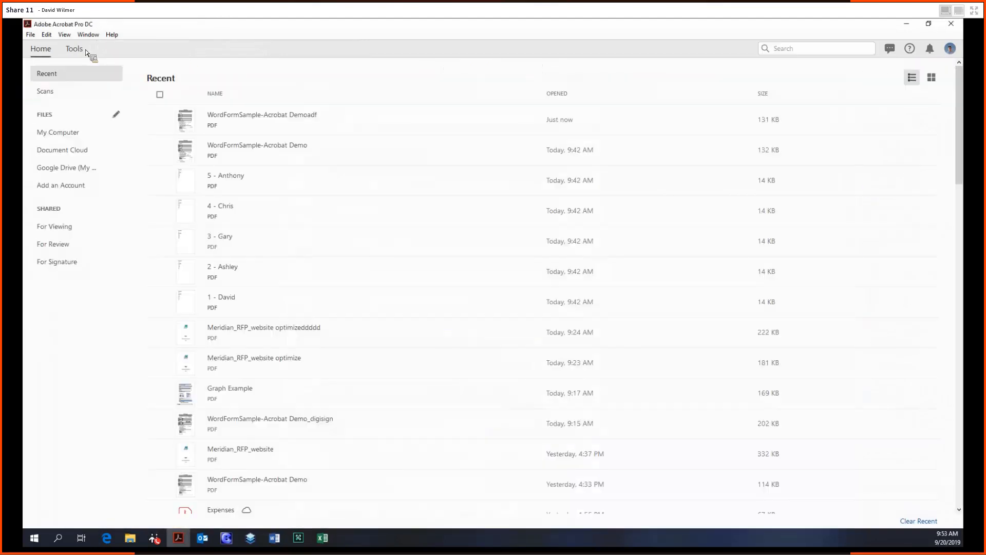
pyautogui.click(74, 48)
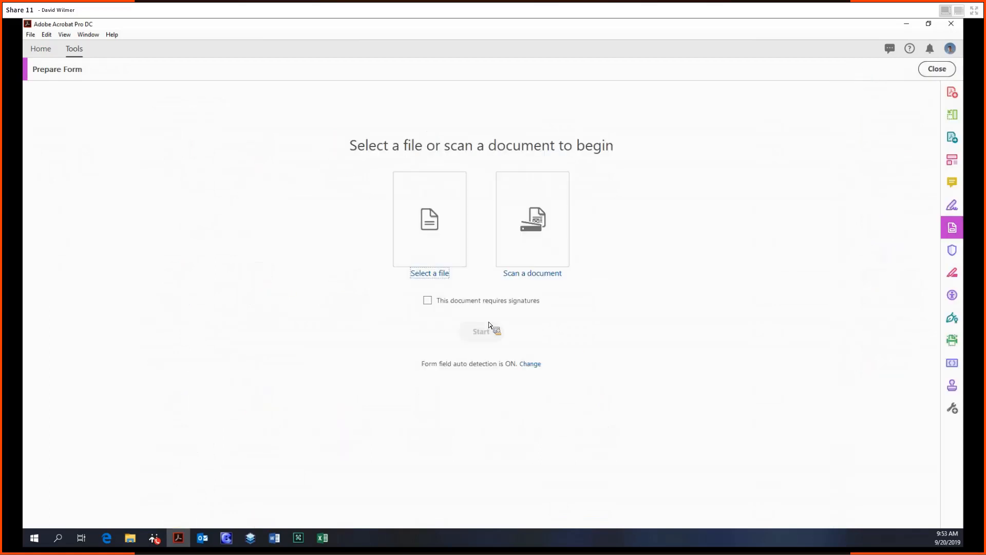
pyautogui.click(428, 300)
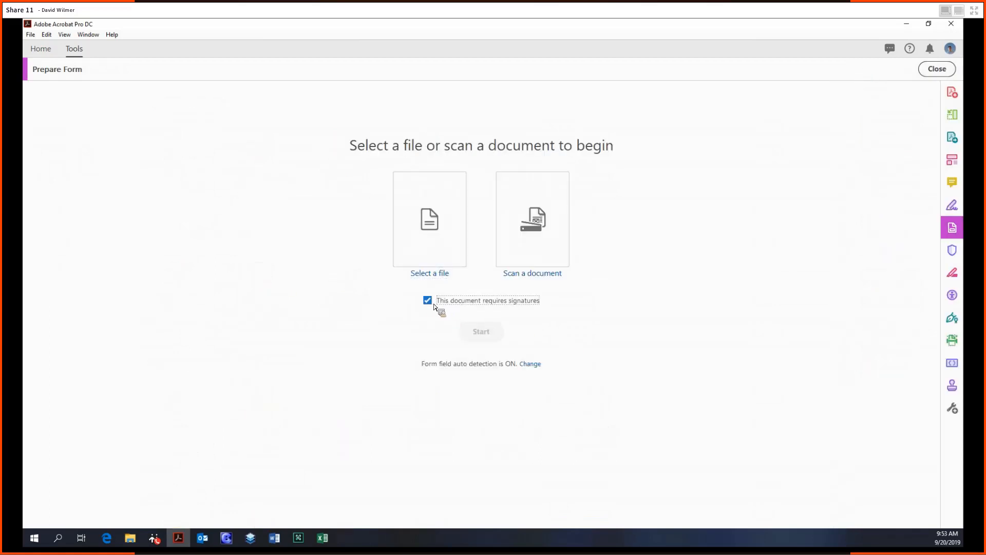
pyautogui.moveTo(437, 255)
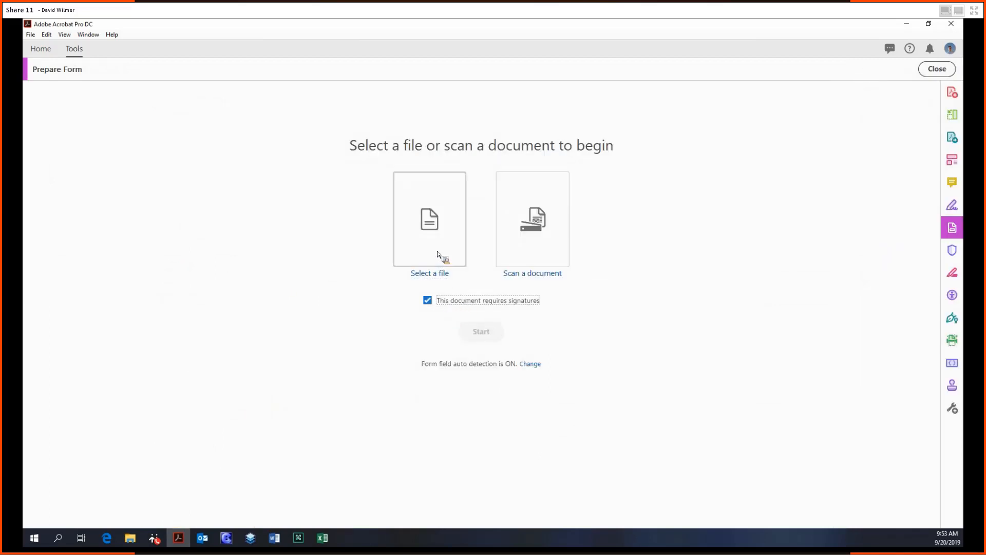
pyautogui.click(430, 218)
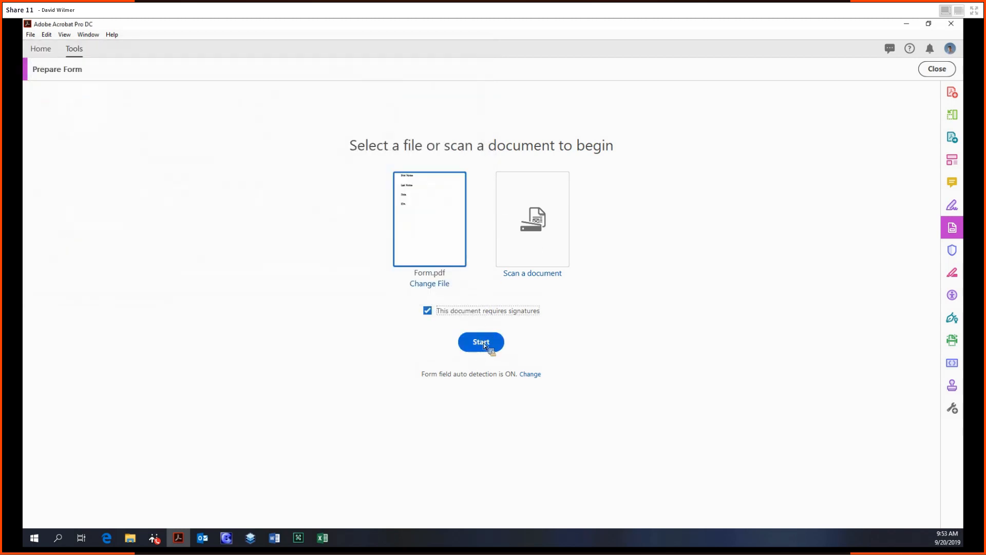
pyautogui.click(480, 341)
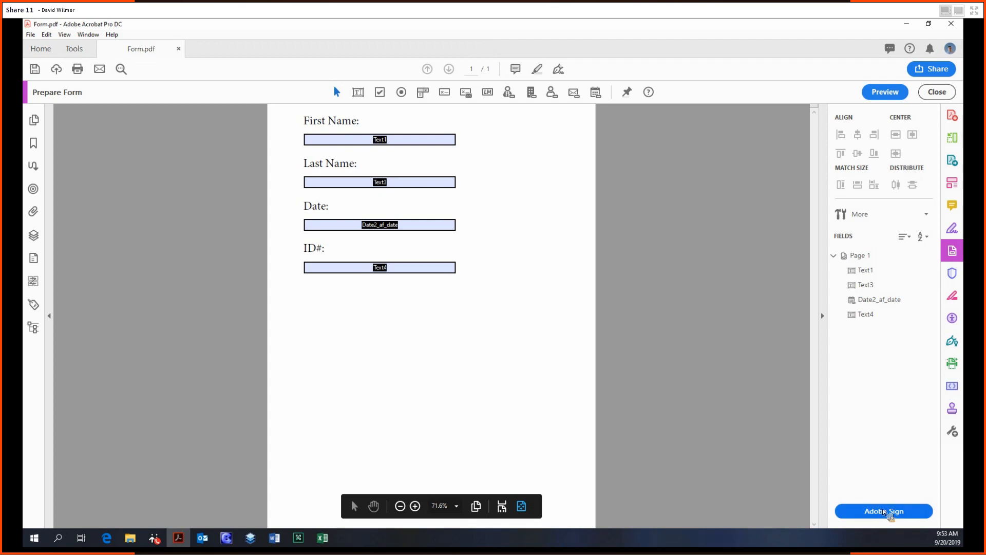
pyautogui.moveTo(931, 528)
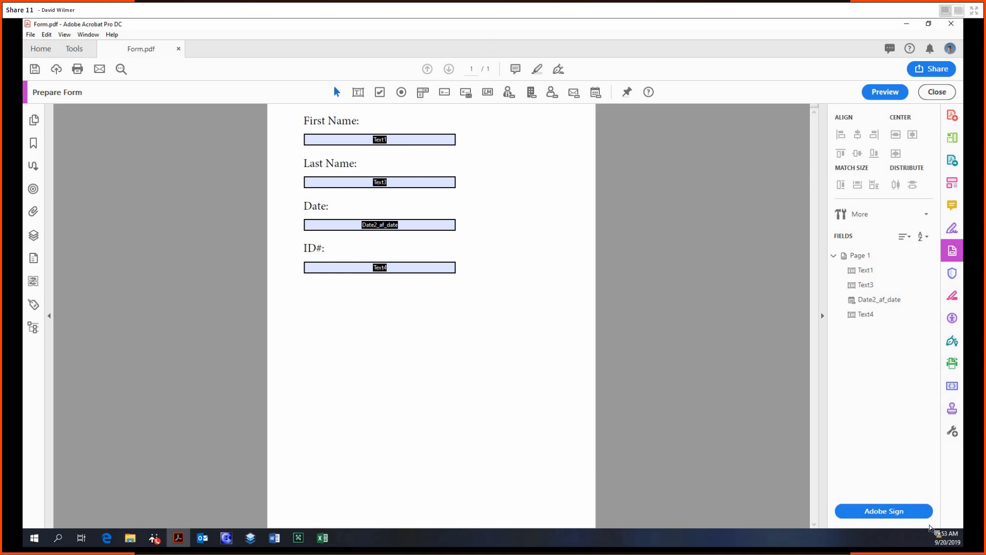
pyautogui.moveTo(106, 46)
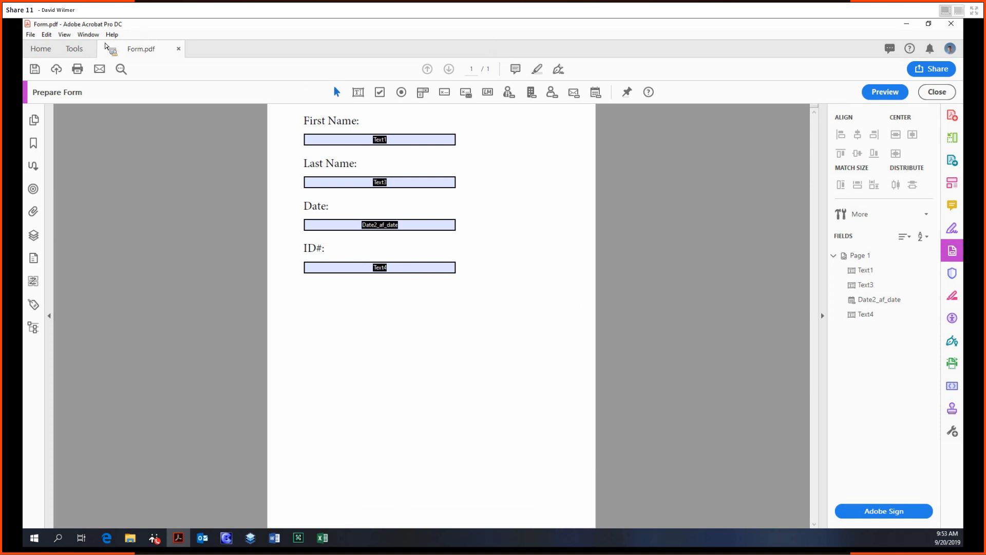
# Step: Show the full tools collection, including Adobe Sign, with Form.pdf still open
pyautogui.click(74, 48)
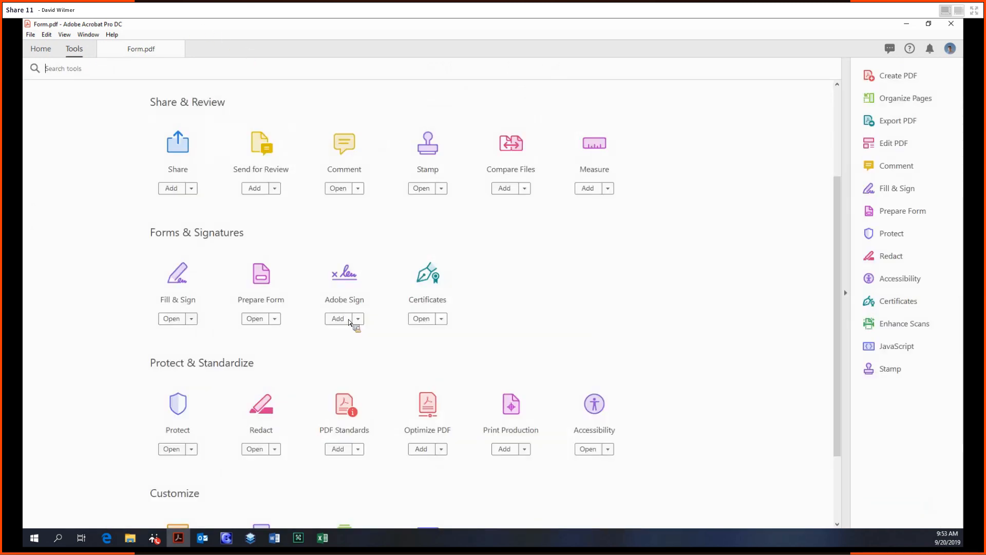
pyautogui.moveTo(278, 92)
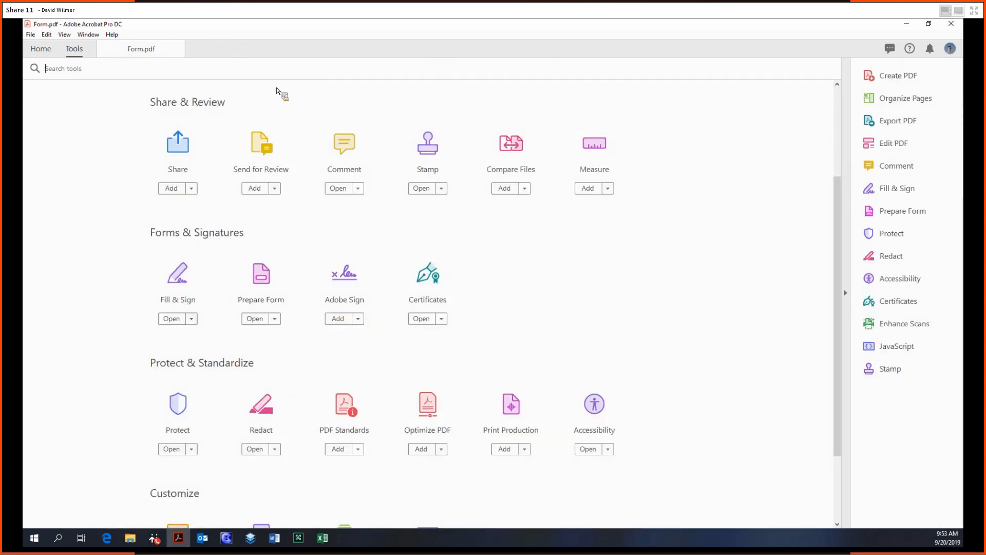